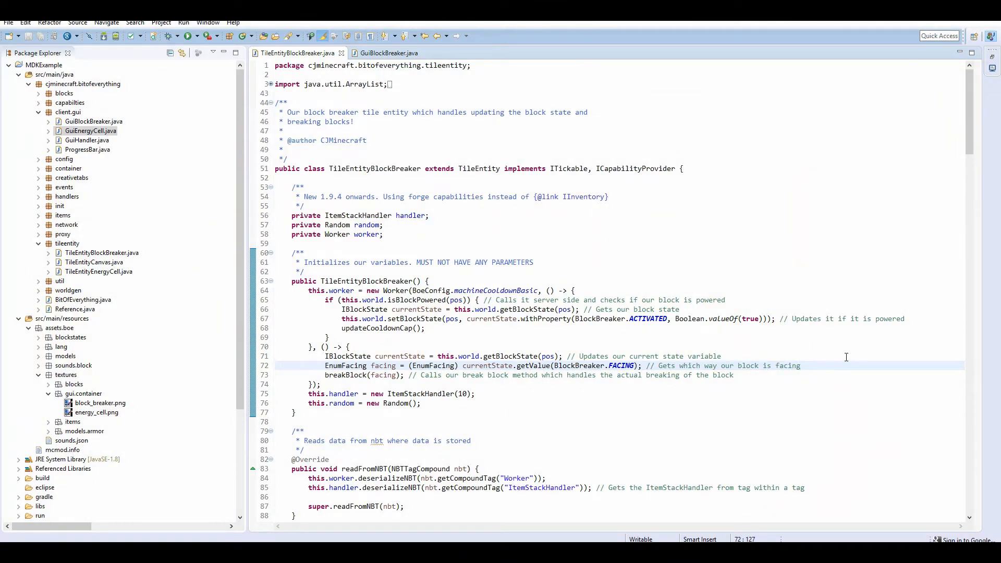
Step: Declare 'private CustomForgeEnergyStorage storage;' below the worker field and save the file
left_click(799, 365)
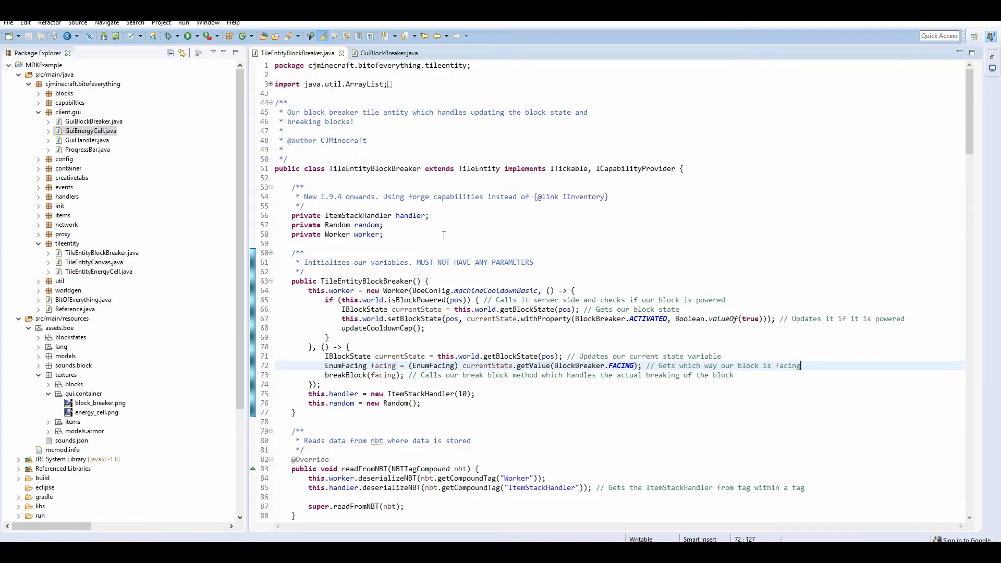
left_click(382, 234)
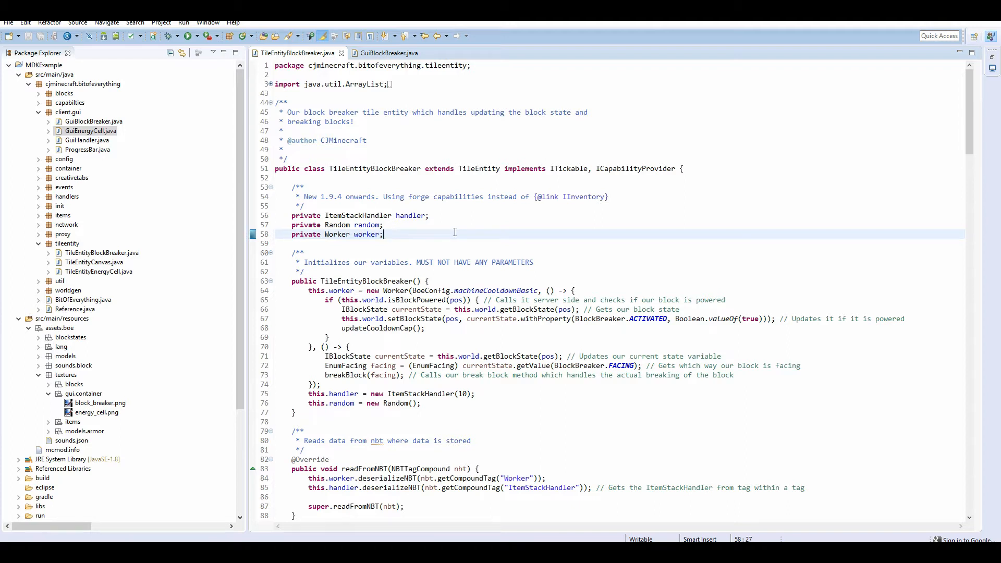
key("enter")
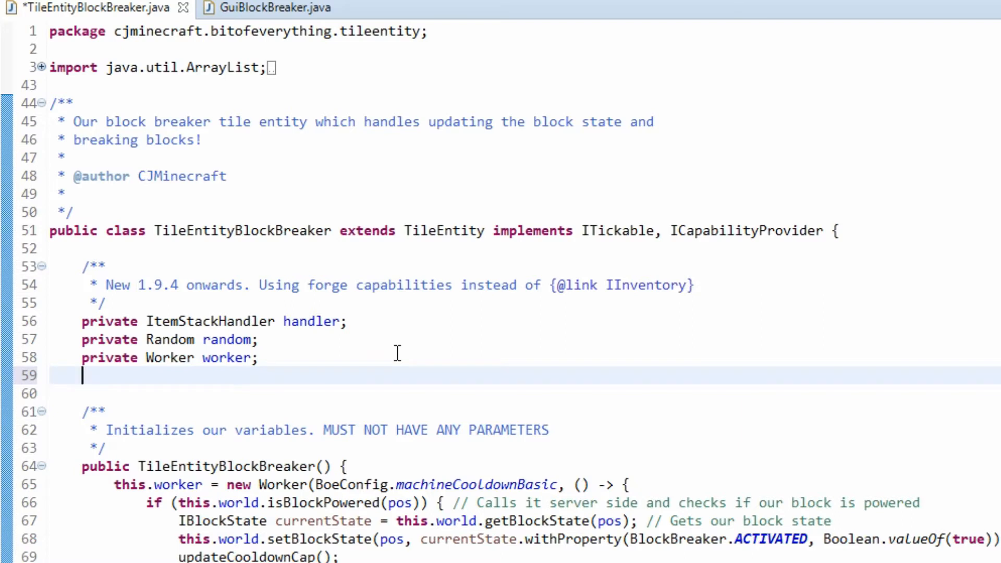
type("private")
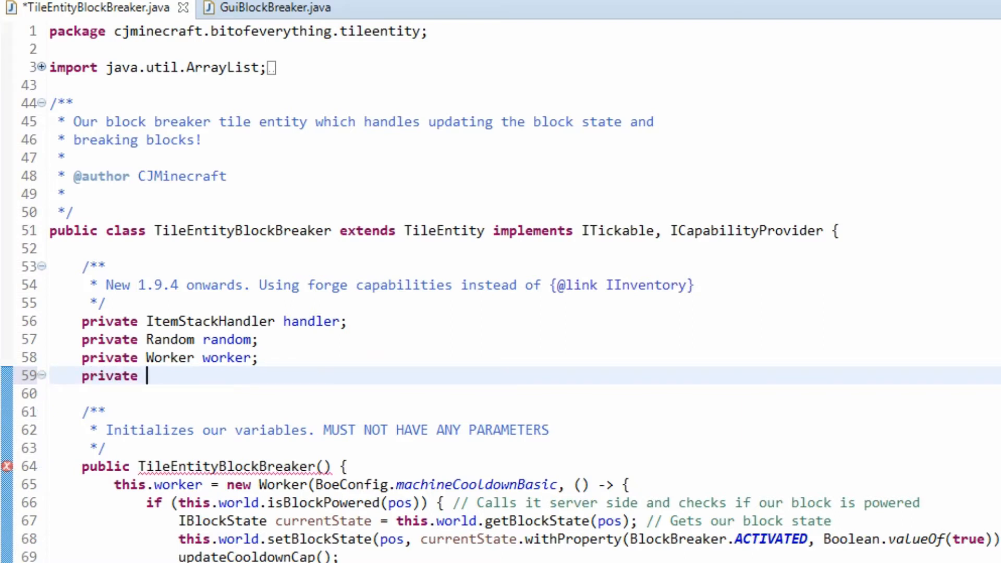
type("CustomForgeEnergyStorage storage")
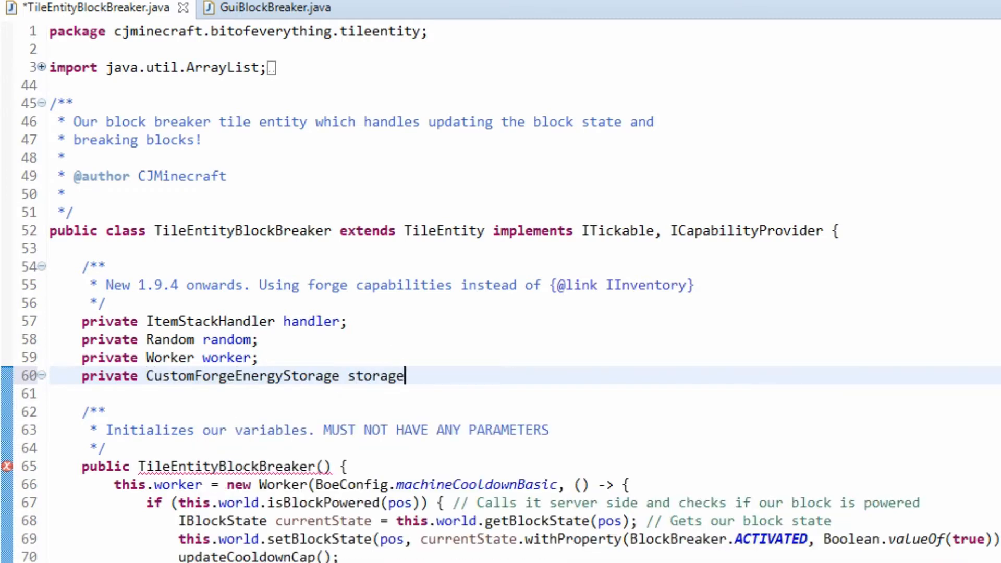
type(";")
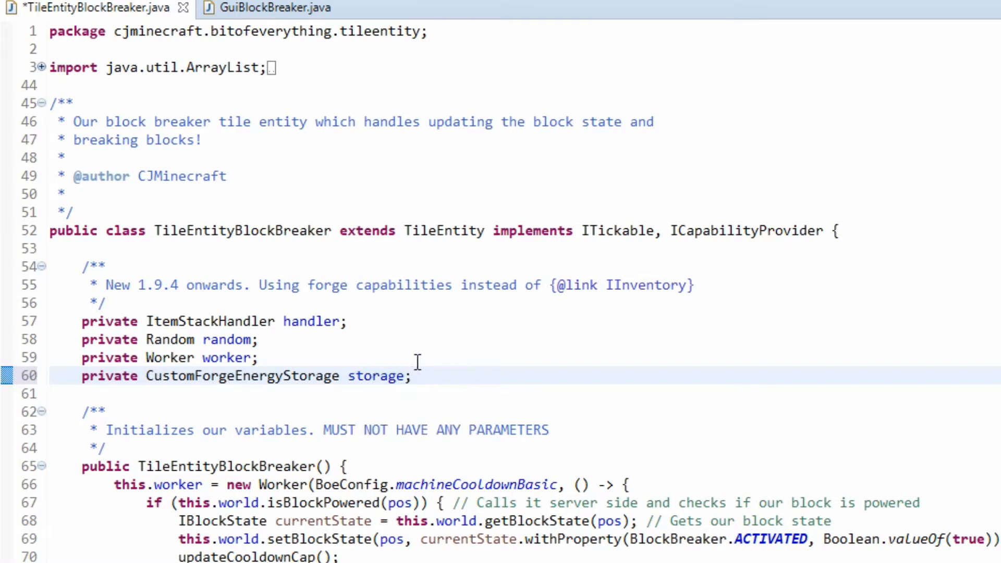
key("ctrl+s")
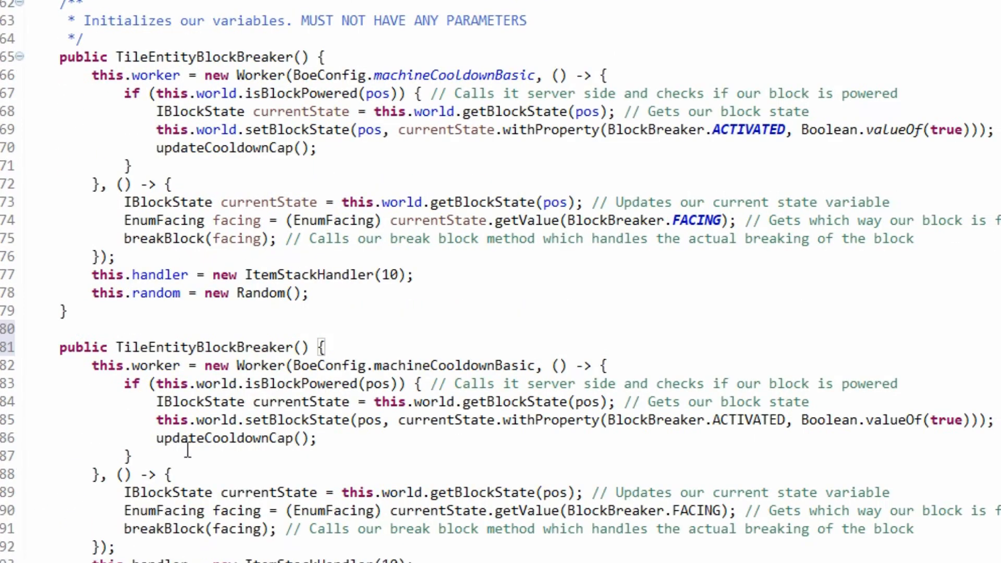
Step: Add a 'ChipTypes type' parameter to the copied constructor for choosing the machine cooldown
type("Chip")
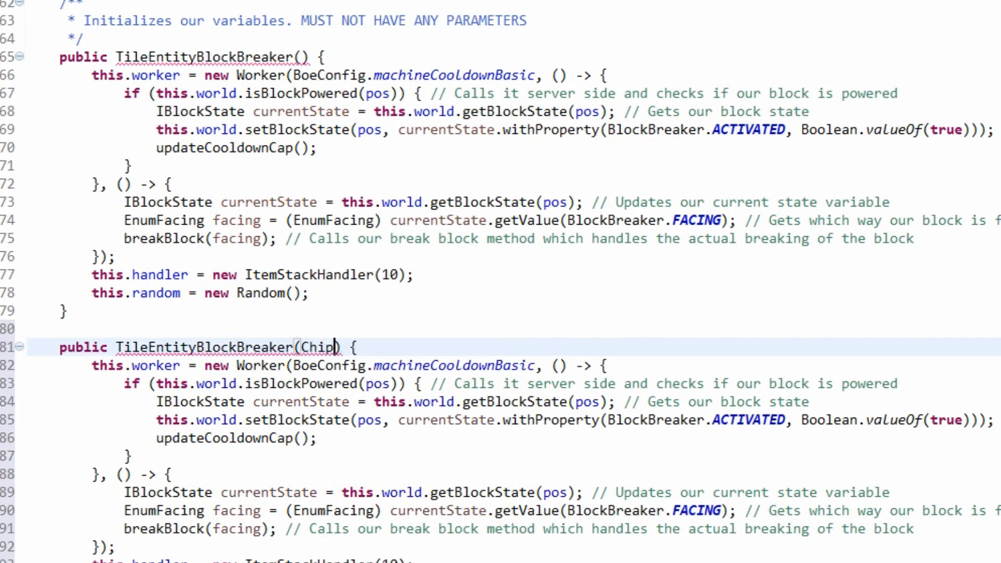
type("Types")
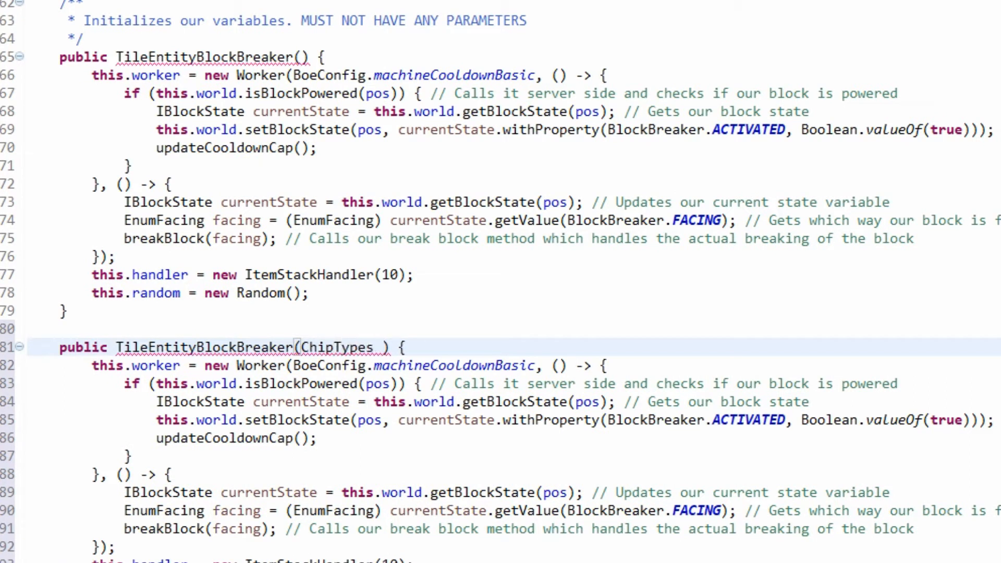
type("type")
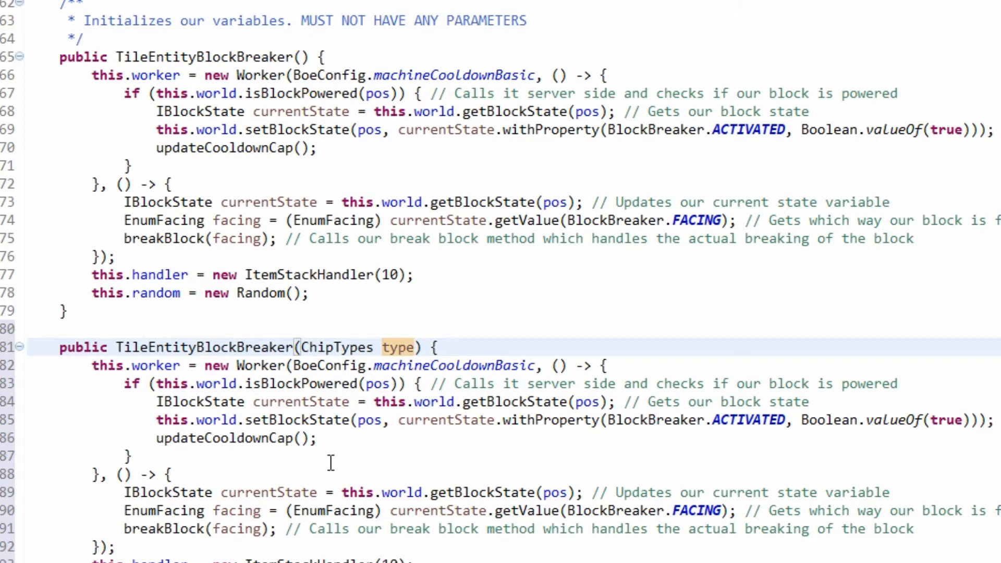
scroll("down", 3)
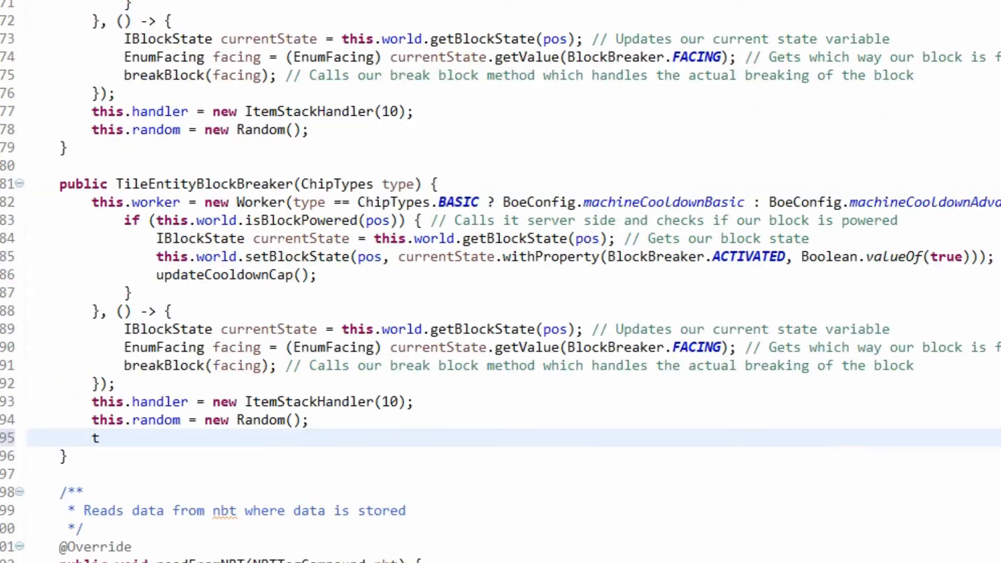
Step: Begin 'this.storage = new CustomForgeEnergyStorage(type == ChipTypes.BASIC ...' via content assist
key("Backspace")
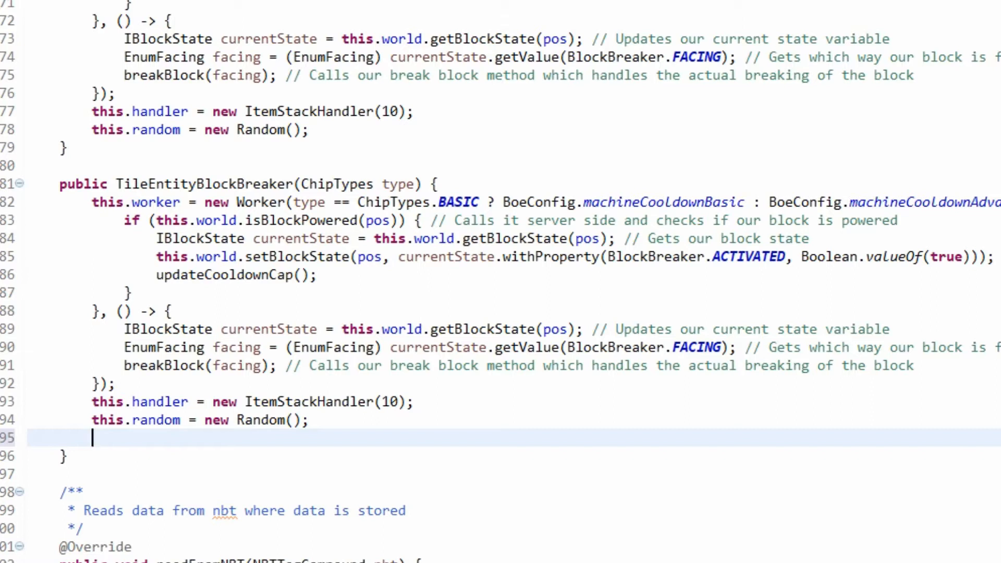
type("this.")
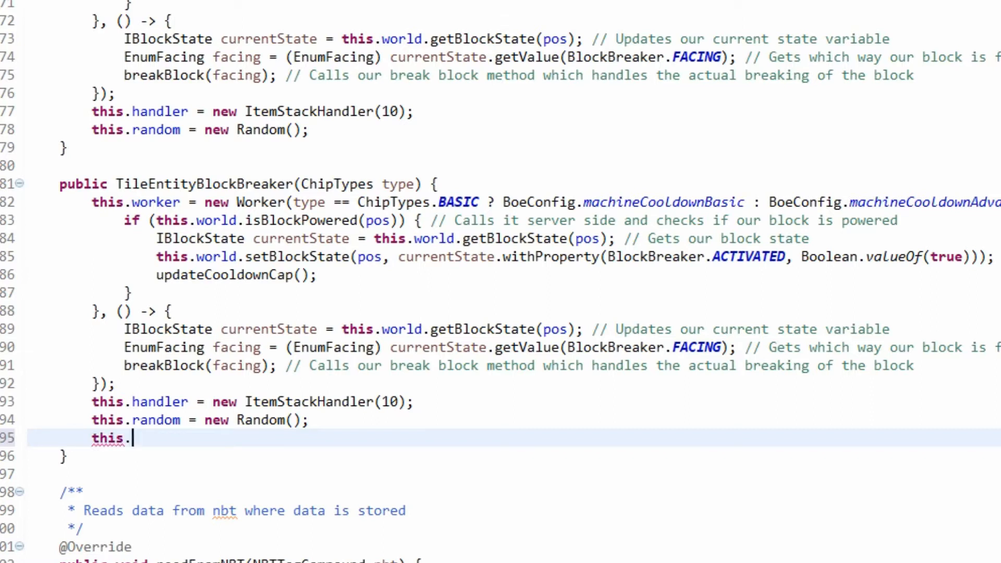
type("storage = new C")
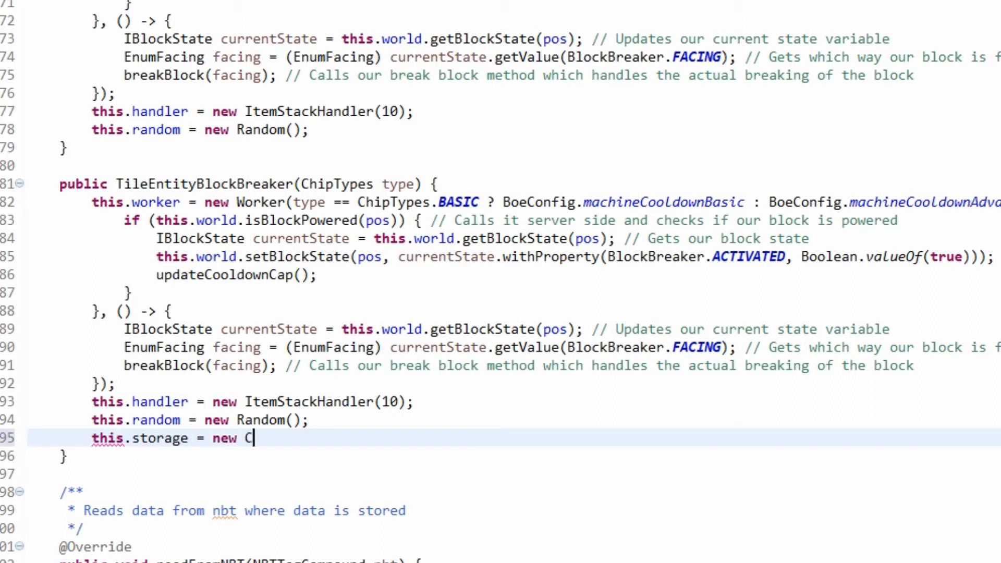
type("ustomgf")
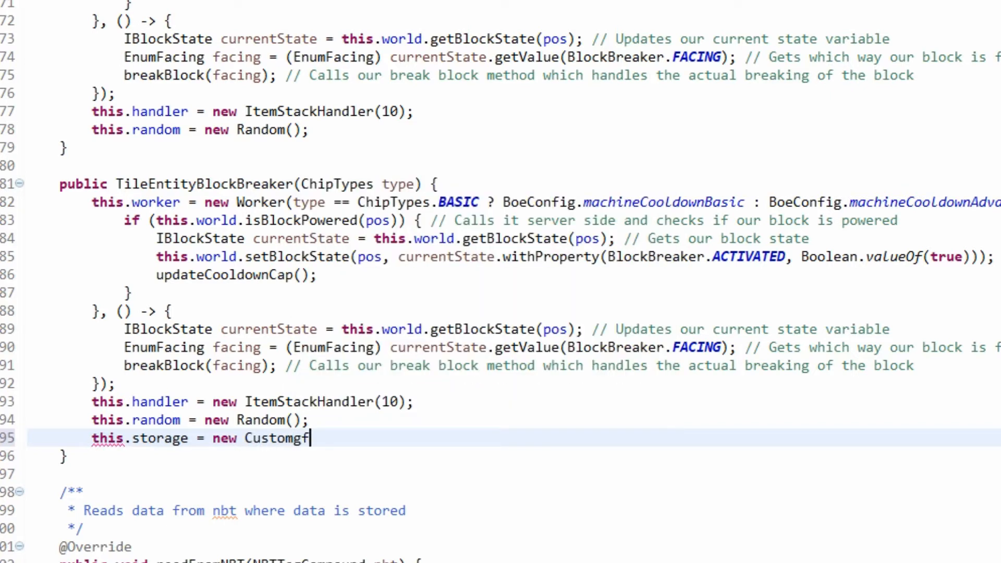
type("o")
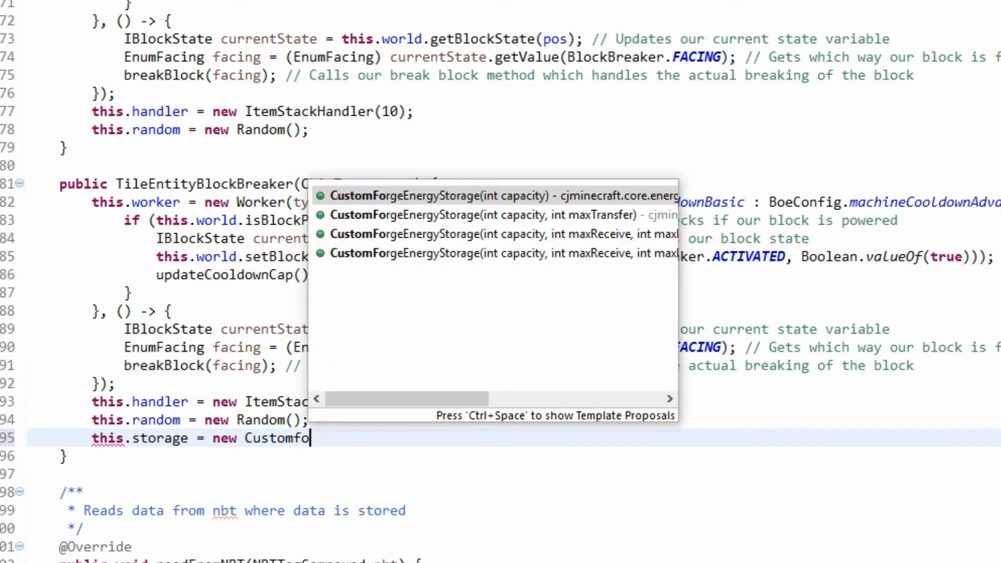
type("rge")
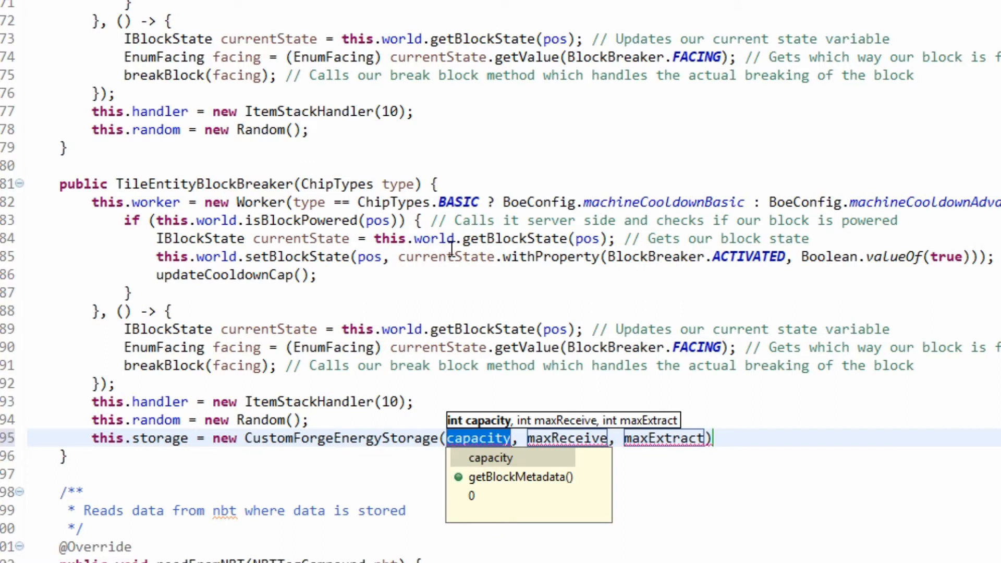
type("type == ChipTypes.BASIC ?")
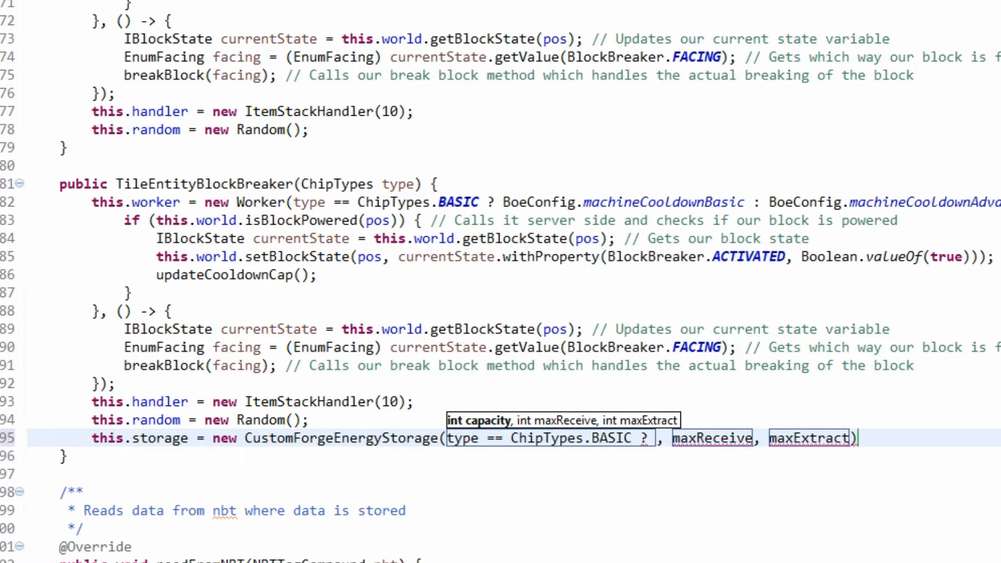
Step: Fill in capacities 100000 or 500000 by chip type, maxReceive 1000 and extract 0
type("100000")
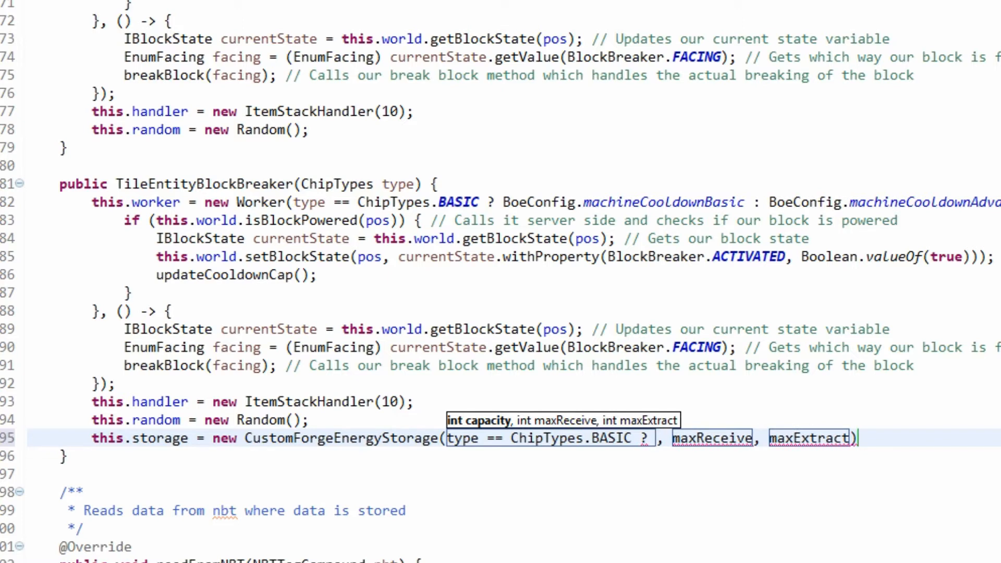
type("100000 :")
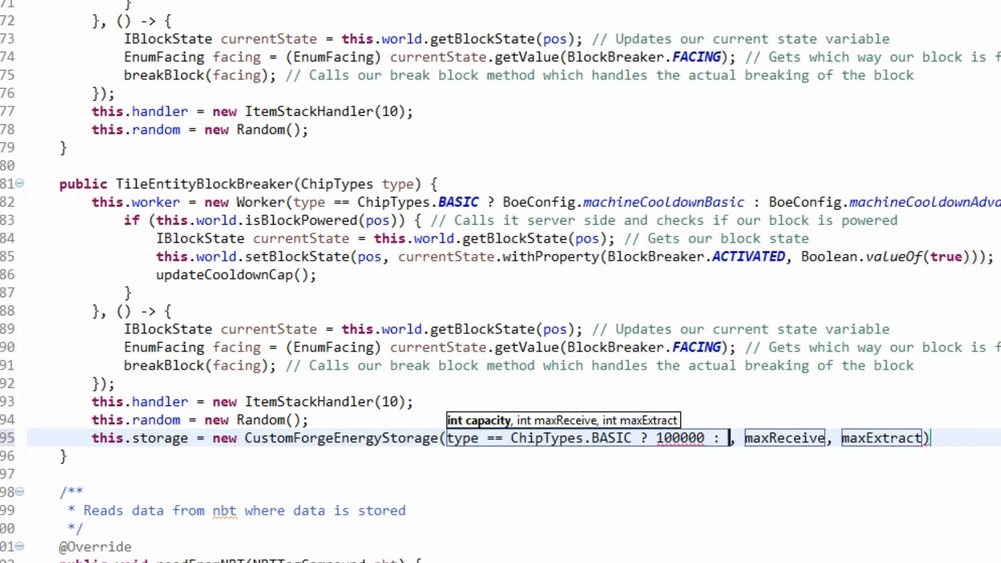
type("500000")
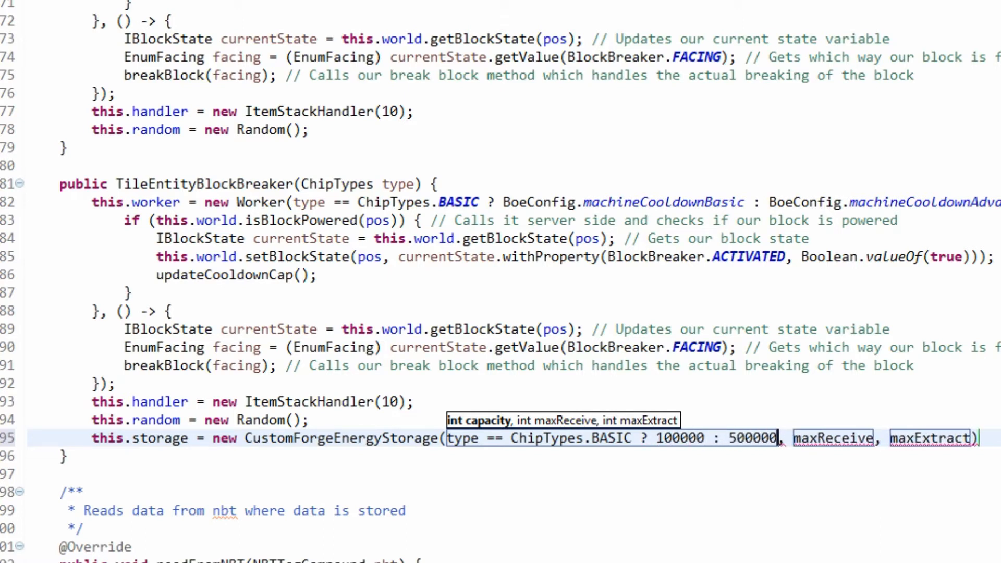
left_click(833, 437)
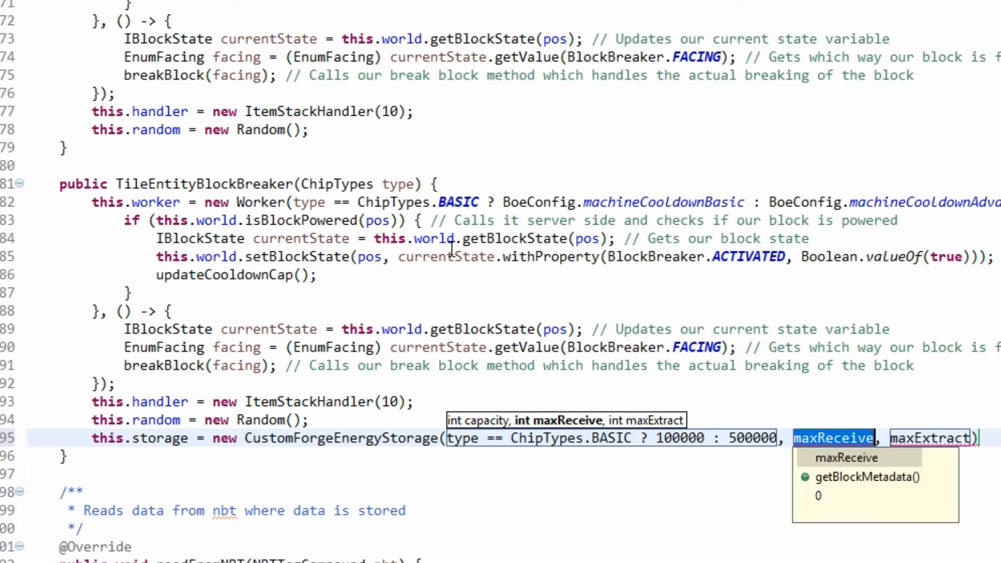
type("1000")
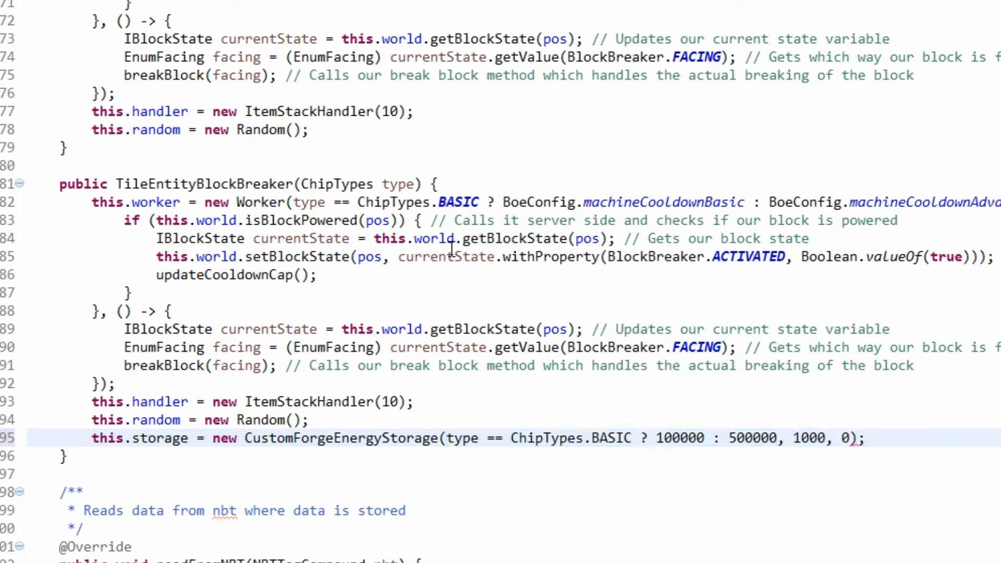
left_click(157, 438)
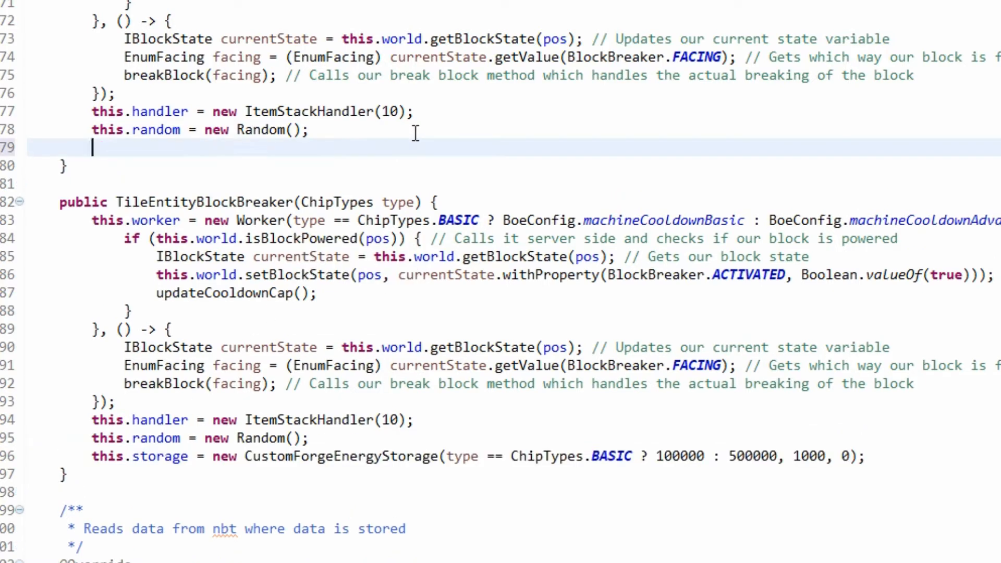
Step: Paste the storage constructor line, then jump to the tile entity creation in createNewTileEntity
type("this.storage = new CustomForgeEnergyStorage(type == ChipTypes.BASIC ? 100000 : 500000, 1000, 0);")
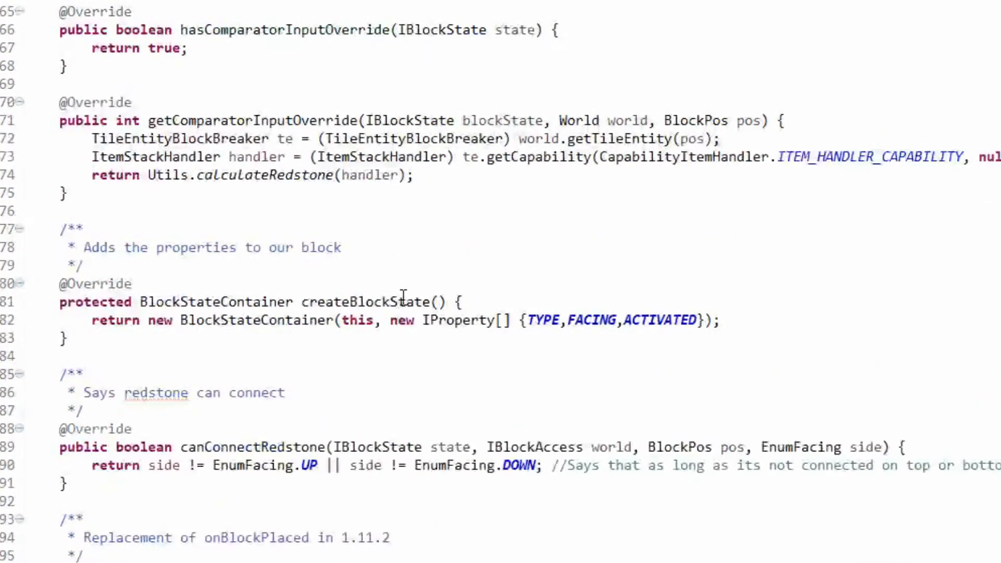
scroll("down", 3)
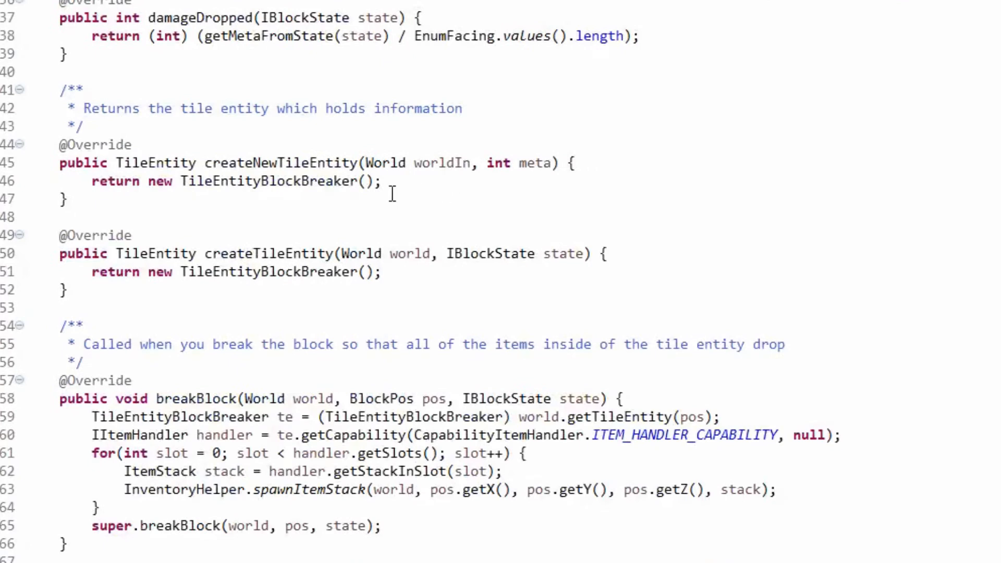
left_click(368, 182)
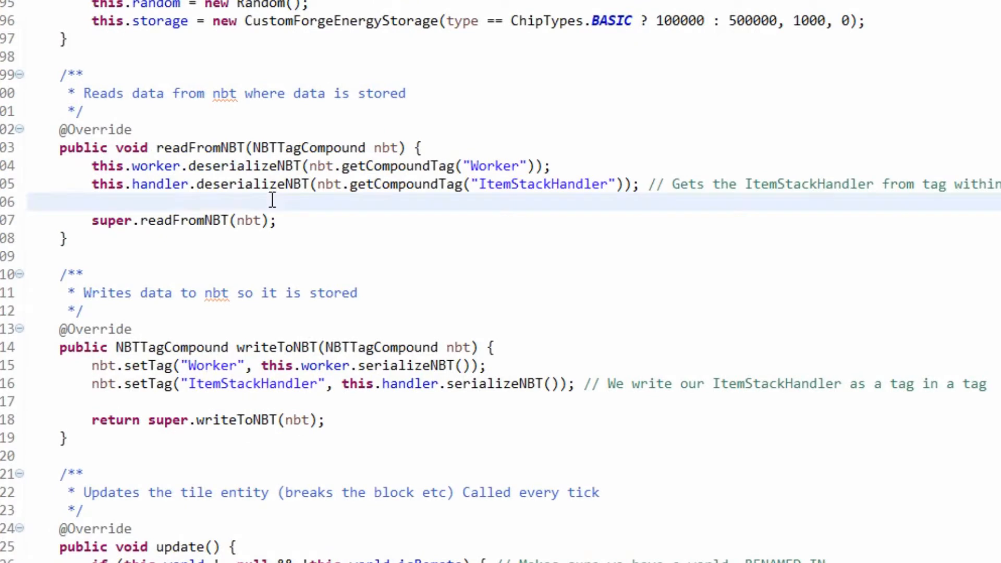
Step: Add this.storage.readFromNBT(nbt) in readFromNBT and this.storage.writeToNBT(nbt) in writeToNBT
type("this")
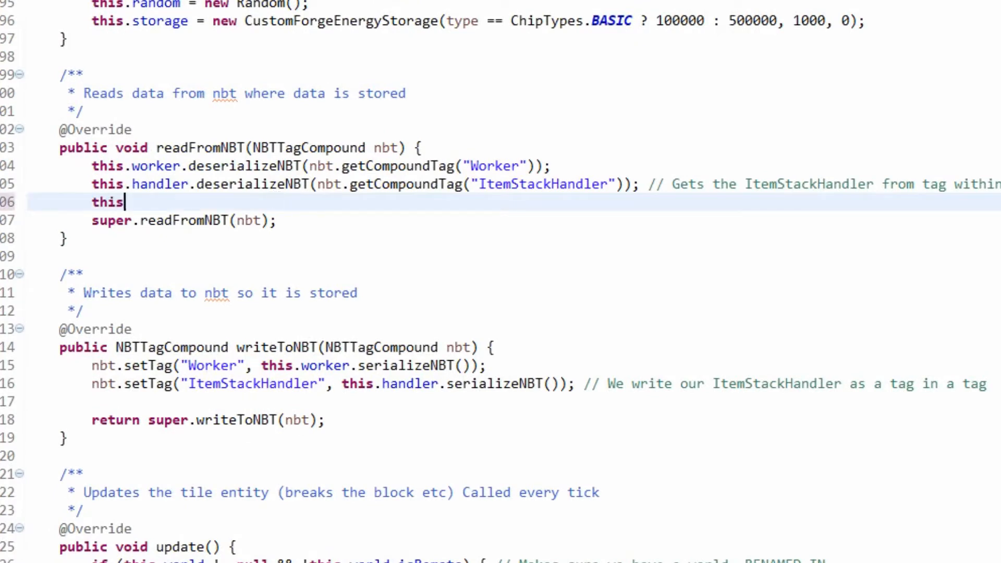
type(".storage.readFromNBT(nbt);")
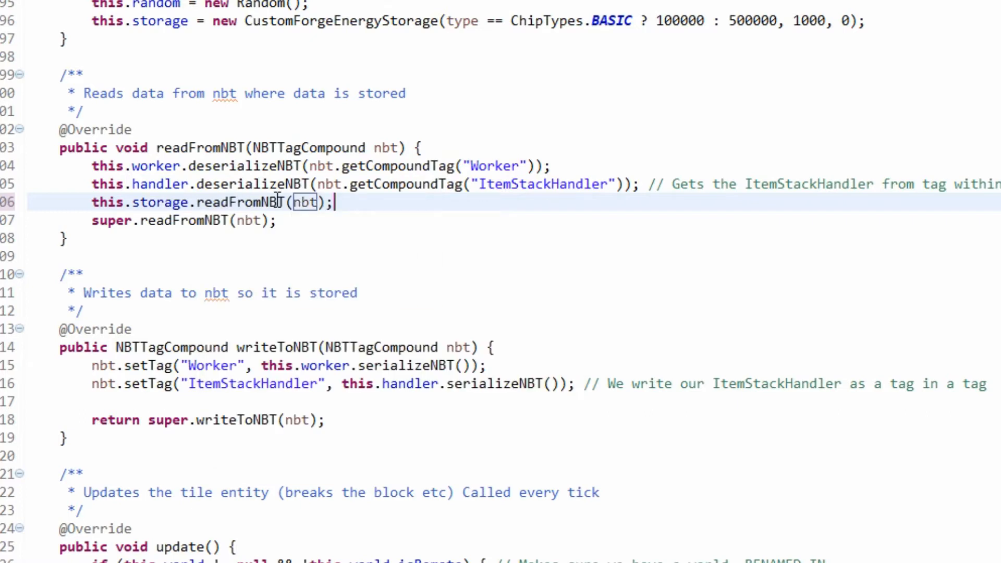
type("t")
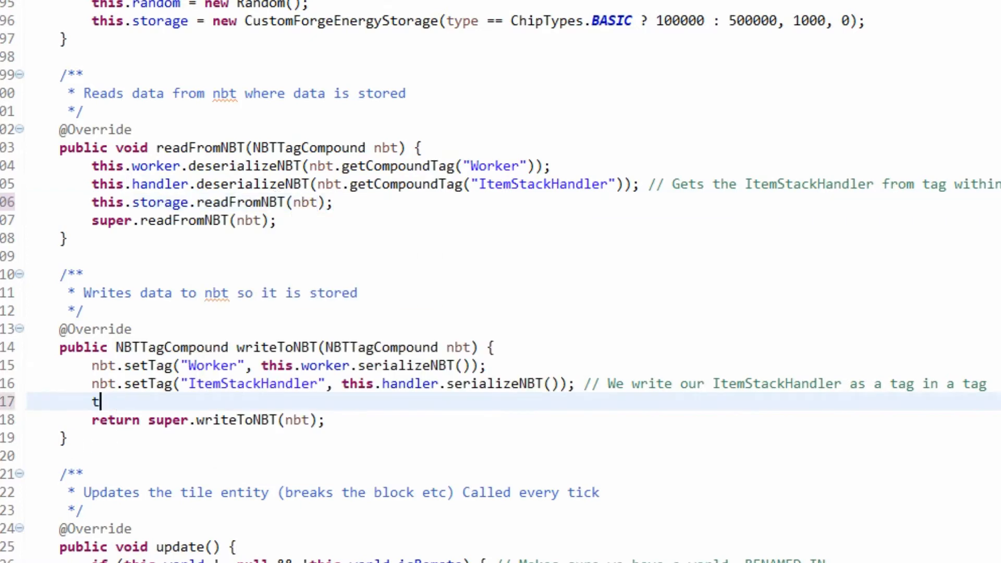
type("his.storage")
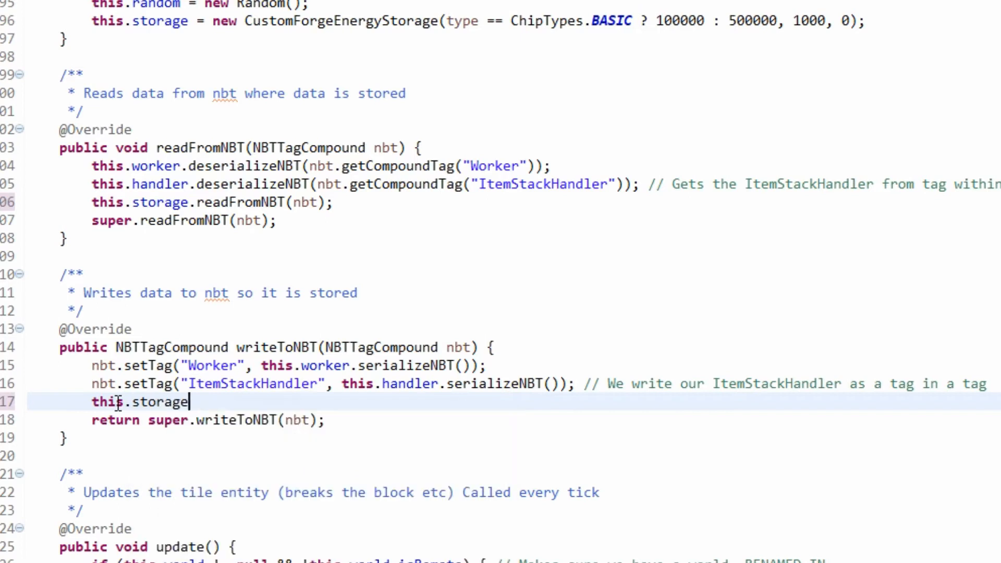
type(".writeToNBT(nbt);")
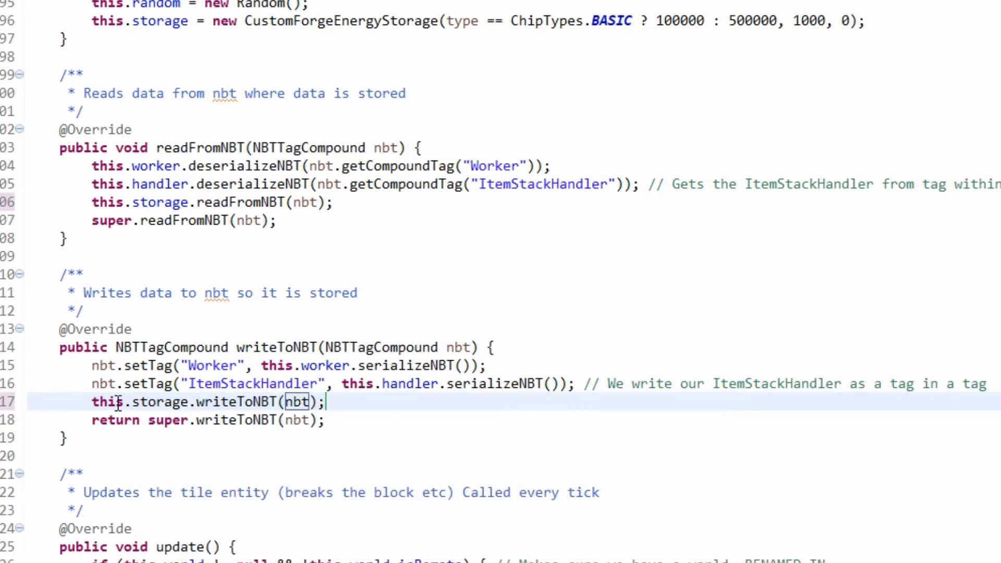
Step: Move to the constructor's worker lambda and begin a new storage line there
scroll("down", 3)
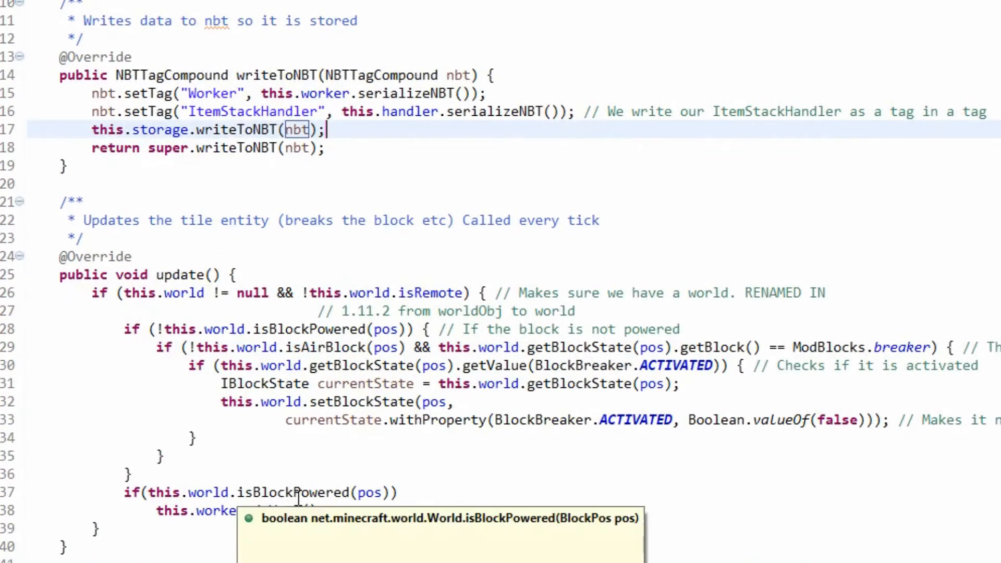
scroll("down", 3)
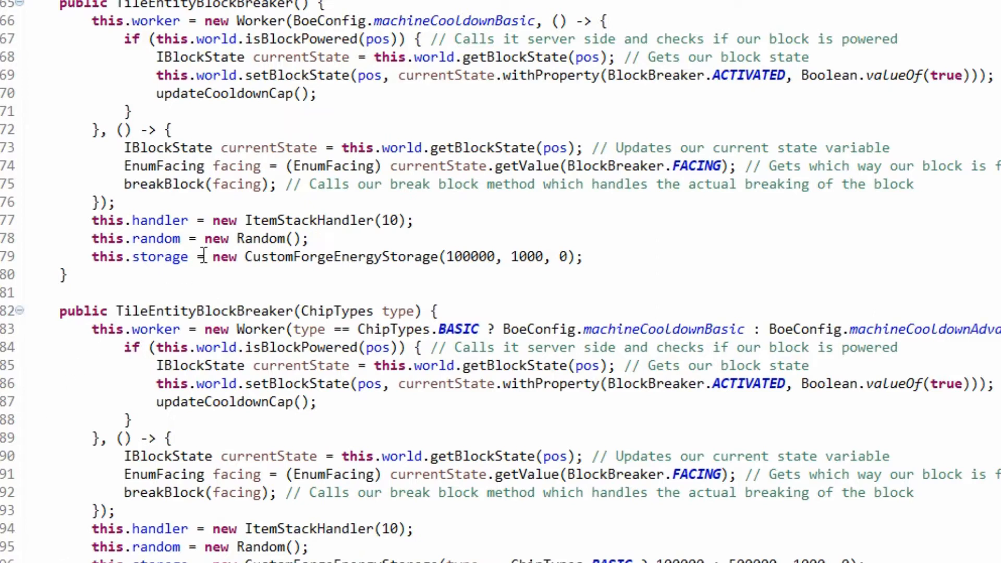
left_click(192, 130)
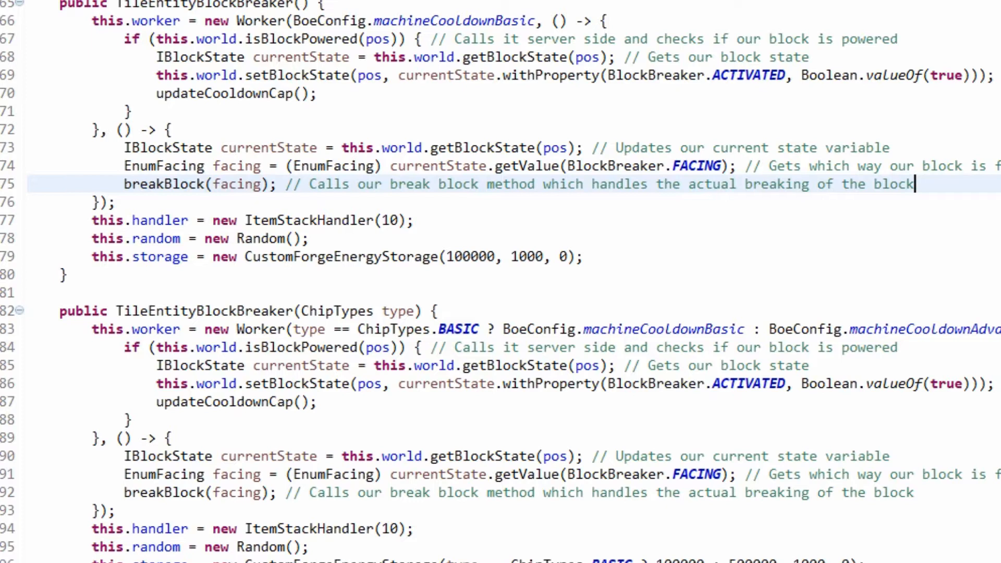
type("th")
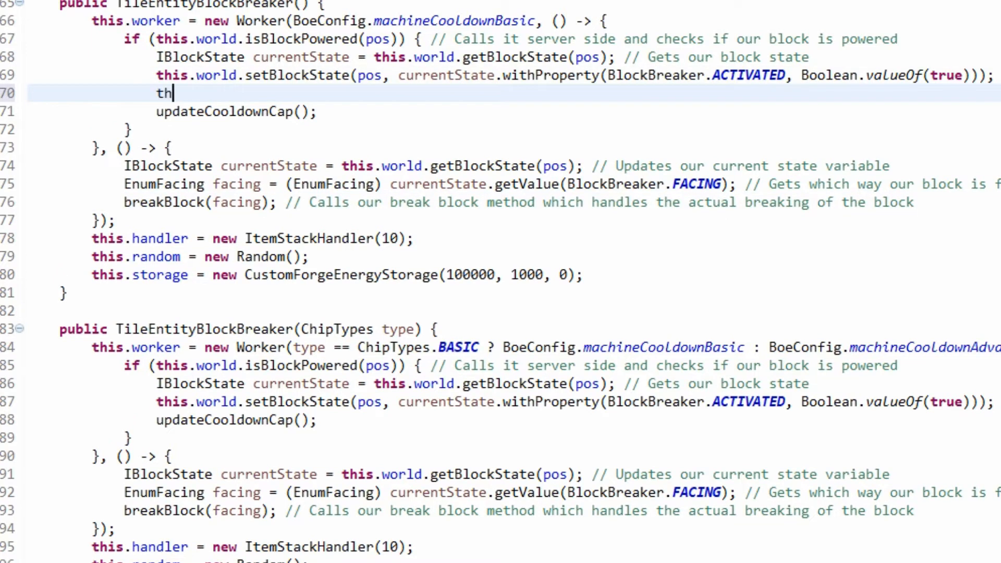
Step: Complete this.storage.extractEnergyInternal(5, false) in the powered callback
type("is.storage.")
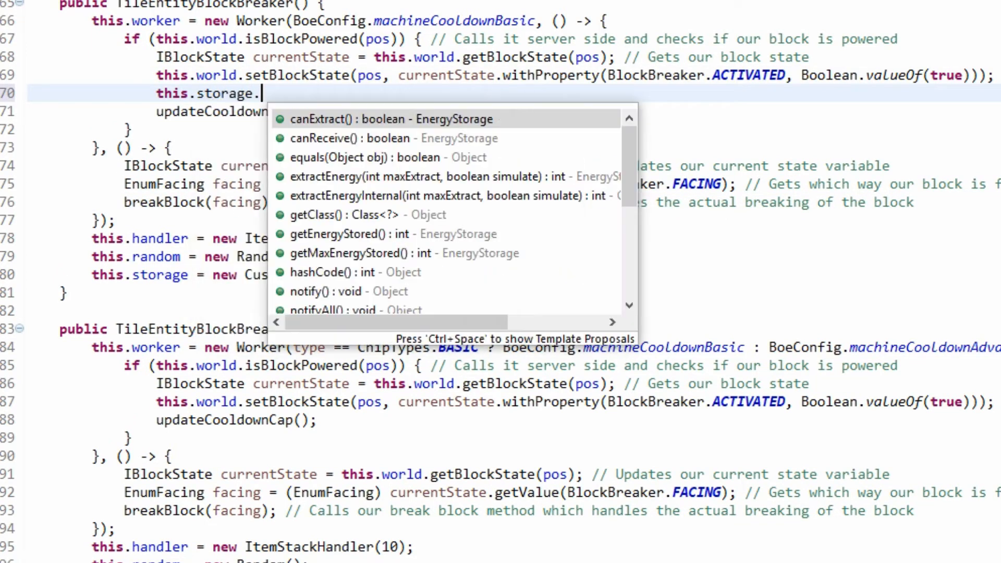
type("extractEnergyInternal(maxExtract, simulate")
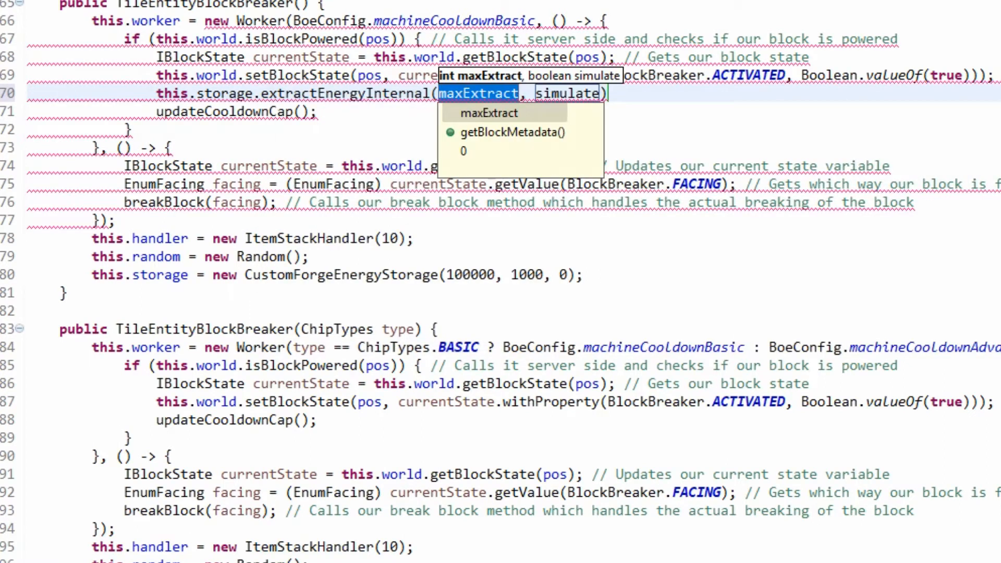
type("5")
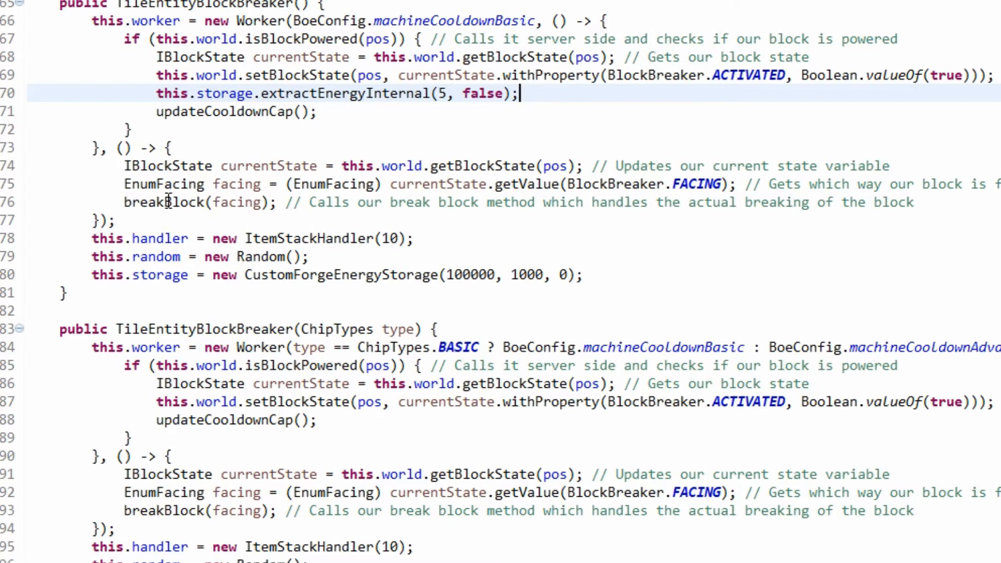
Step: Add this.storage.extractEnergyInternal(20, false) in breakBlock after setBlockToAir
scroll("down", 3)
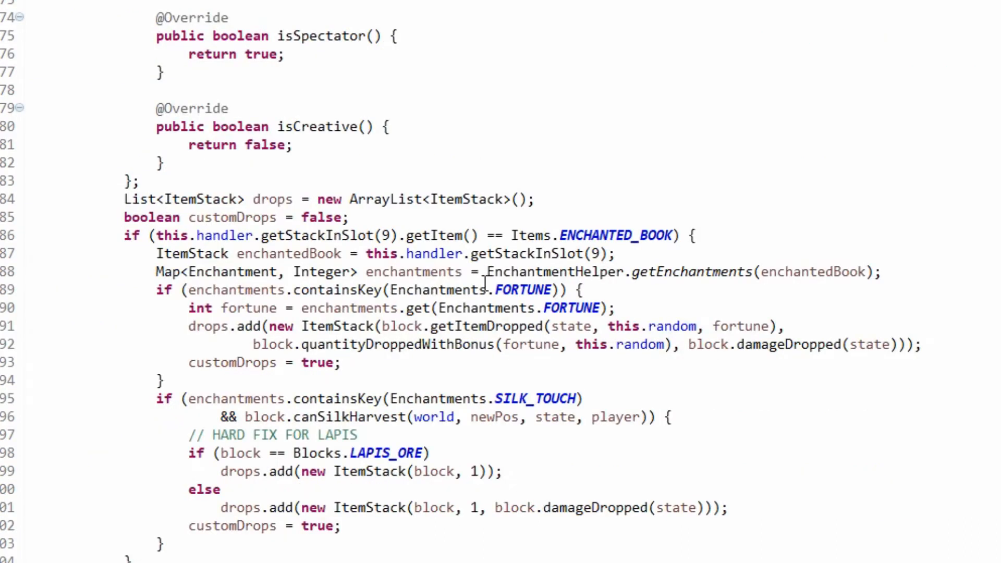
scroll("down", 3)
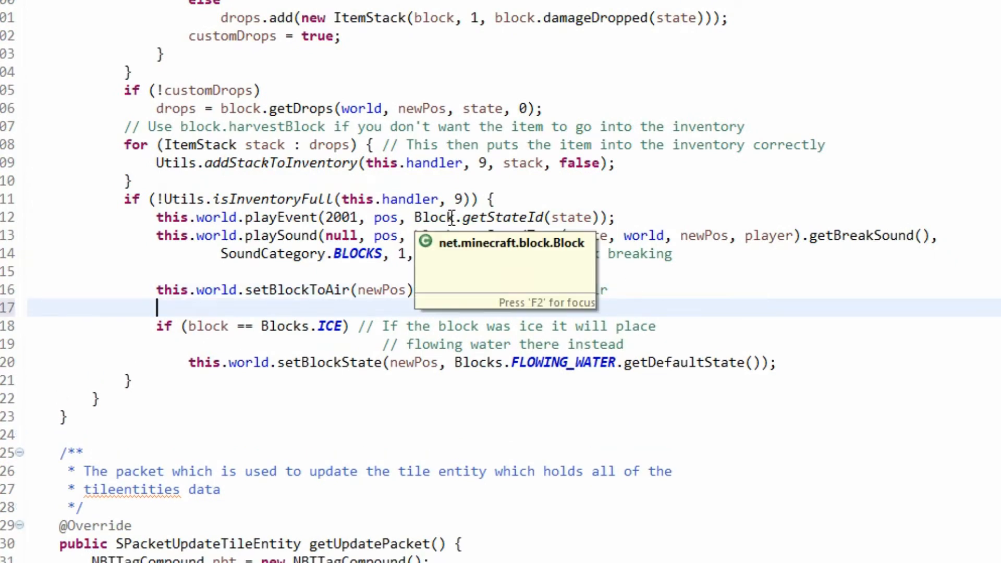
type("this.storage.extractEnergyInternal(maxExtract, simulate")
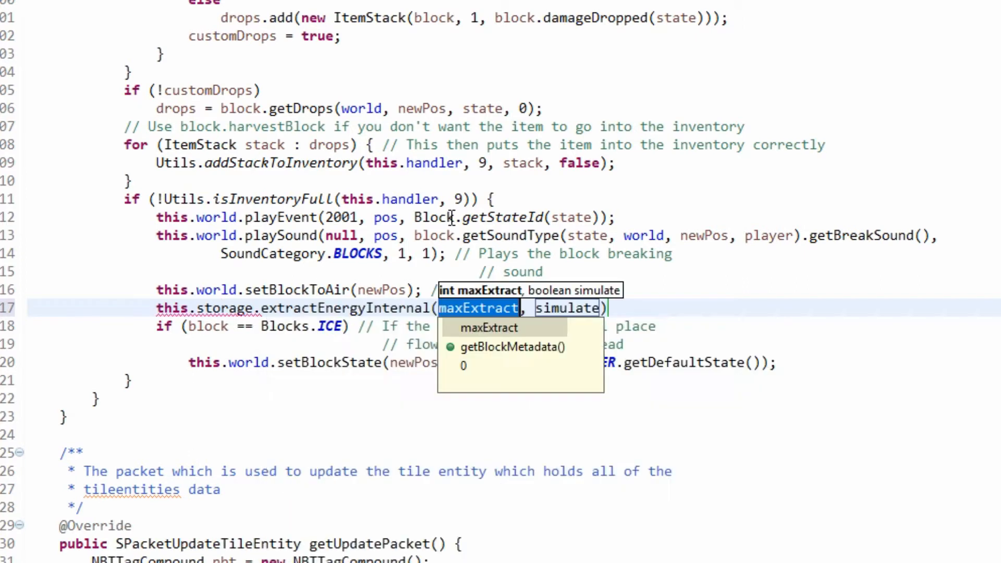
type("20")
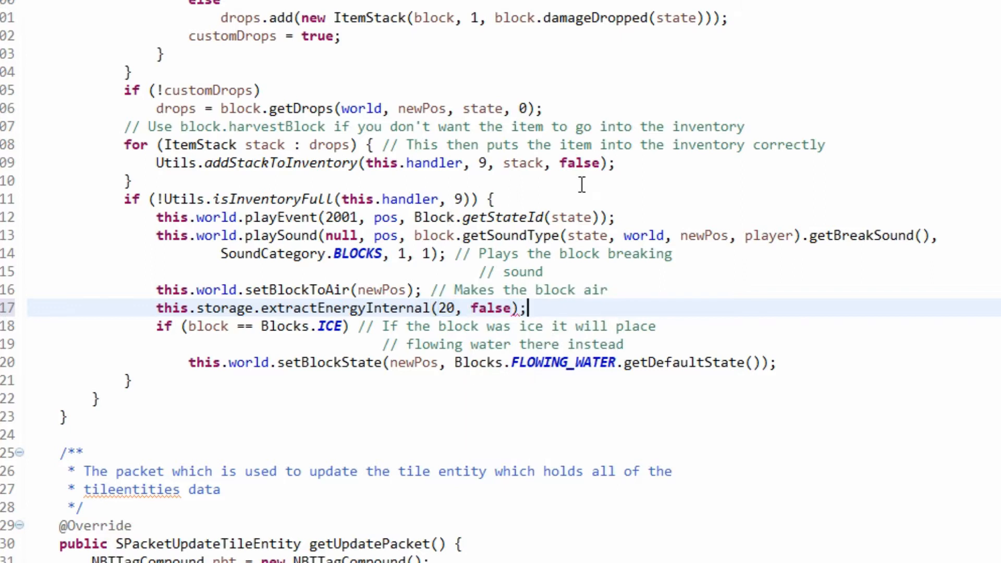
mouse_move(360, 319)
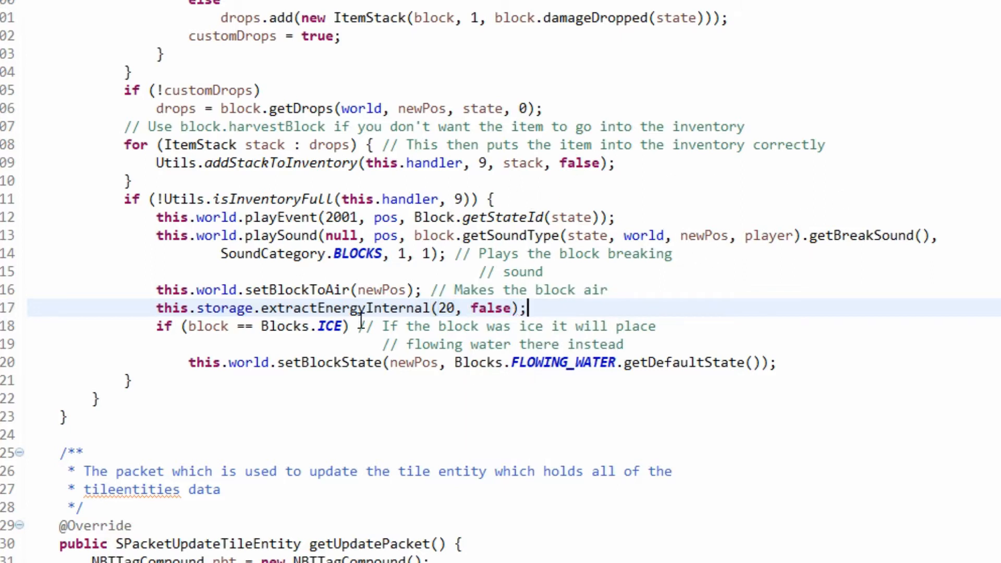
scroll("down", 3)
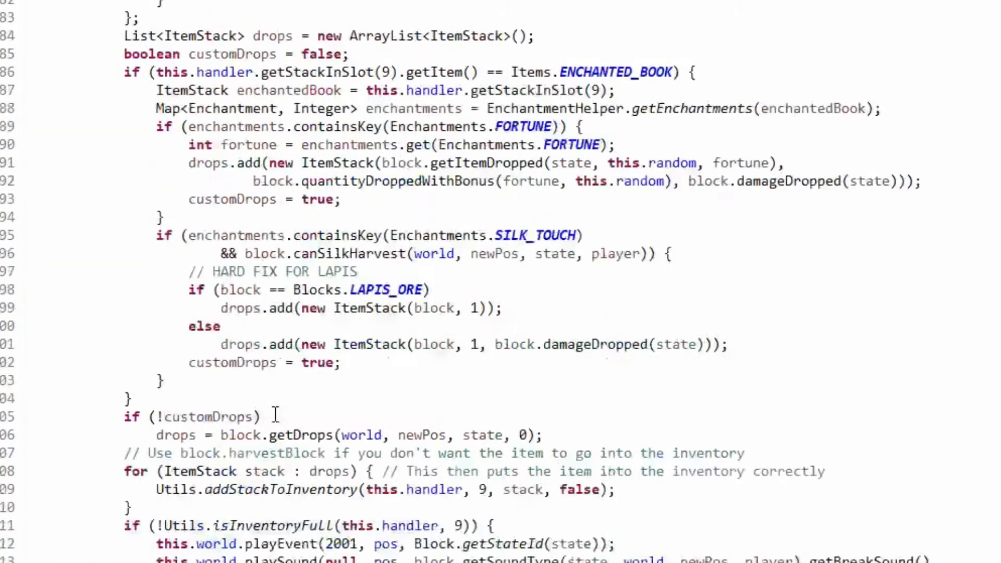
Step: Add capability == CapabilityEnergy.ENERGY checks in getCapability and hasCapability
scroll("up", 3)
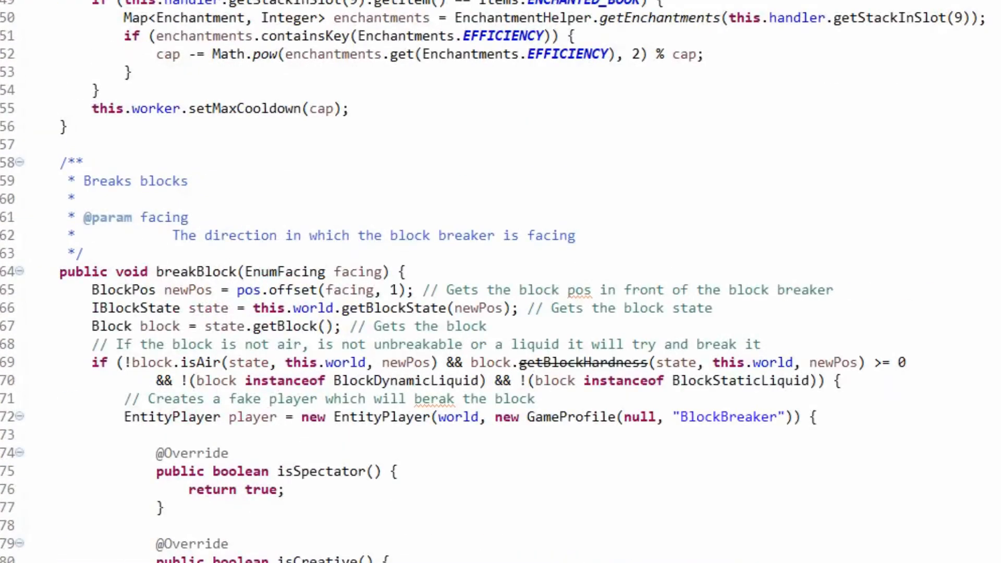
scroll("down", 3)
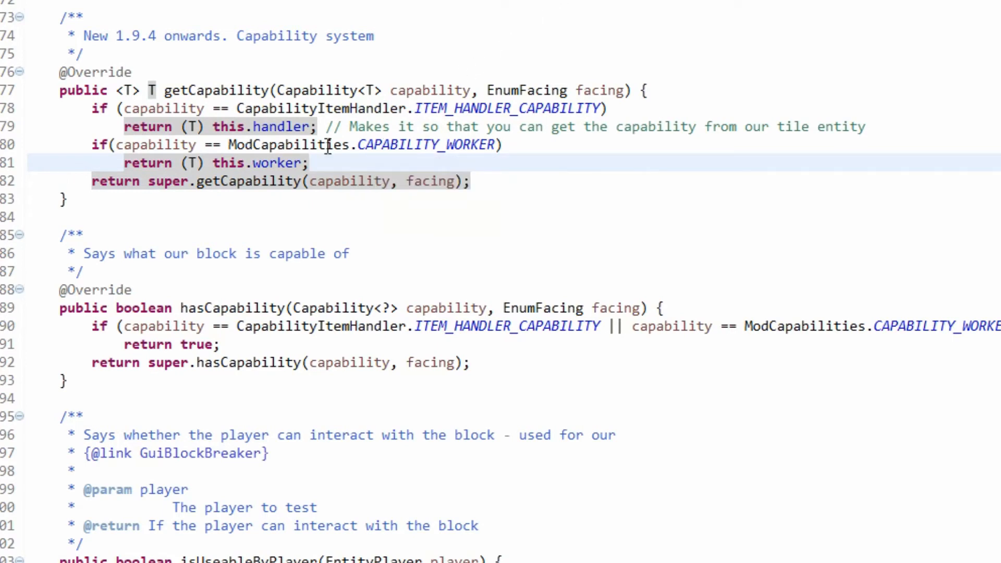
mouse_move(408, 167)
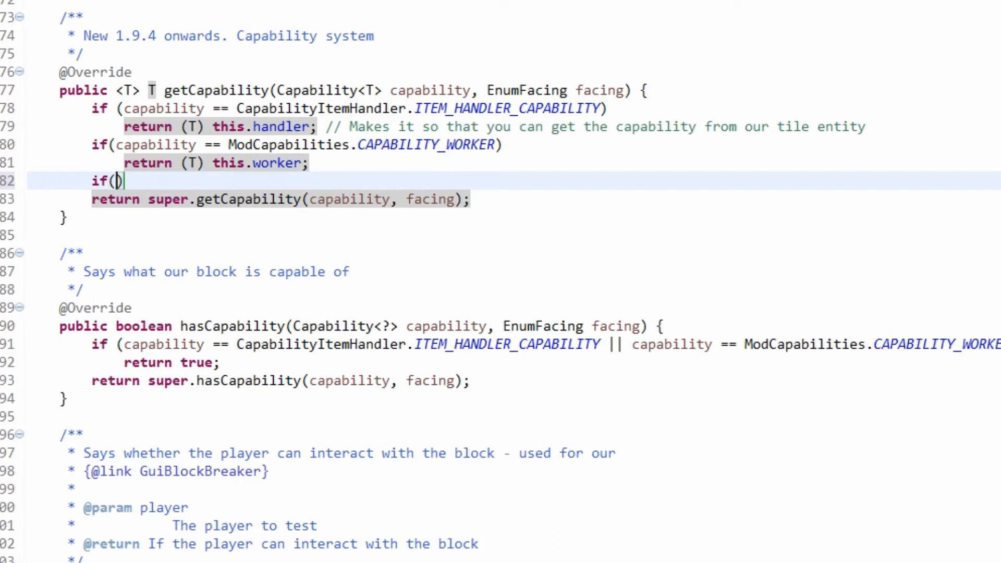
type("capa")
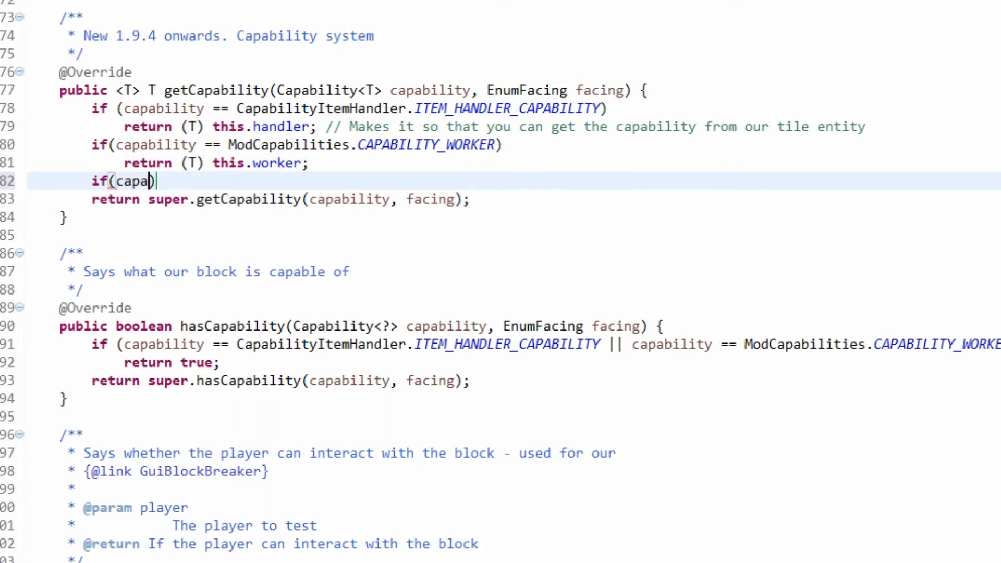
type("bility == C")
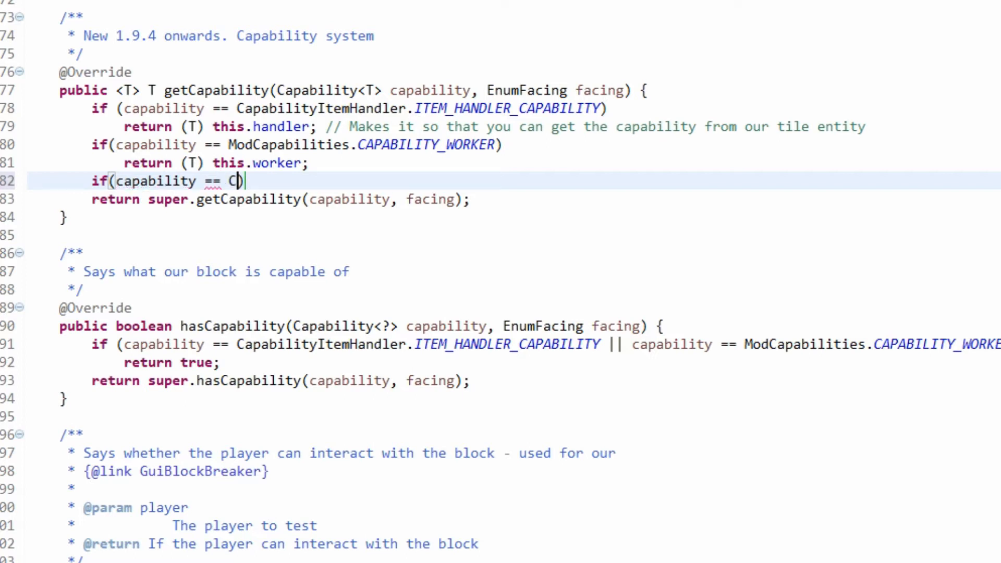
type("apai")
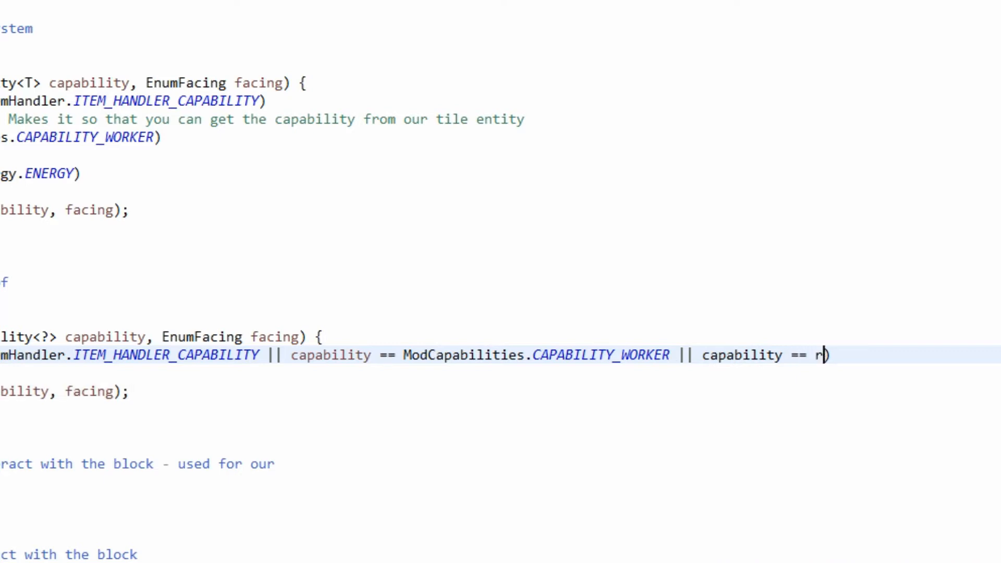
type("Capa")
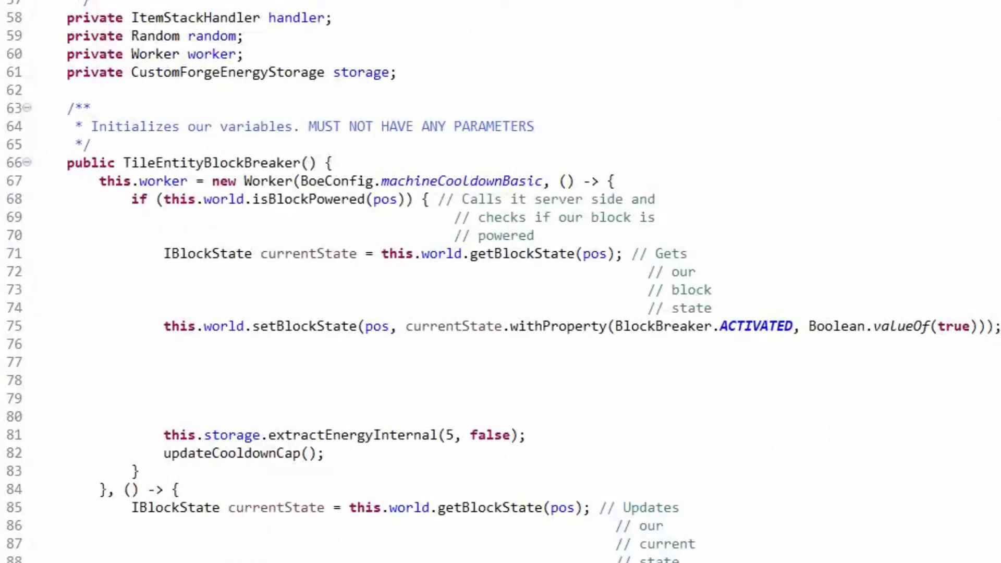
scroll("down", 3)
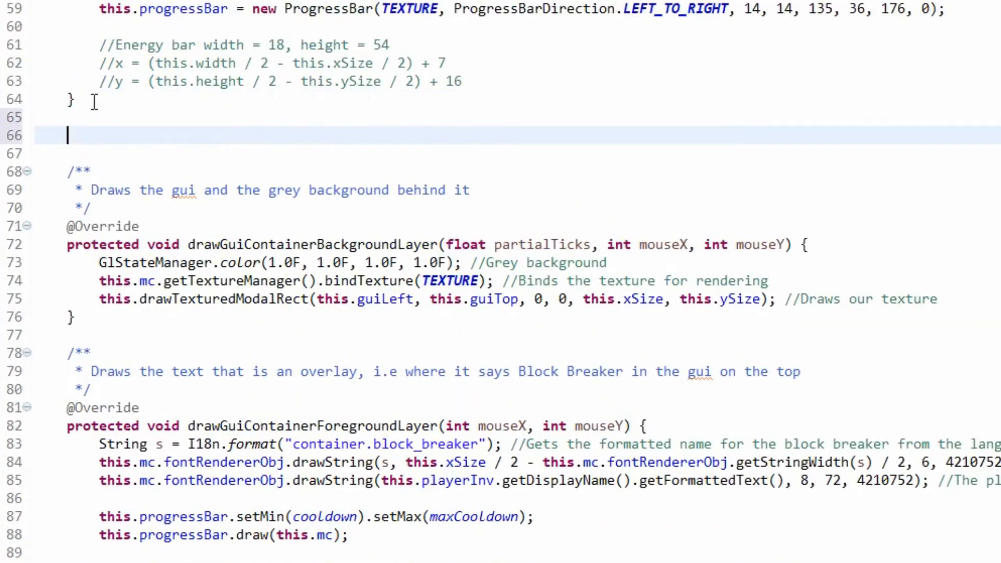
type("@Override")
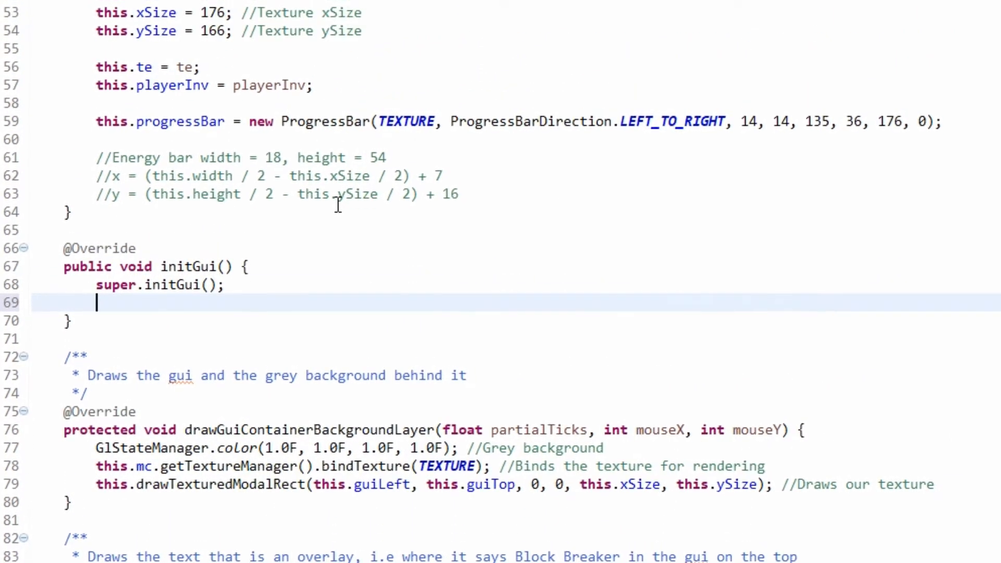
Step: Declare 'private EnergyBar energyBar;' and start its width/height constructor in initGui
scroll("down", 3)
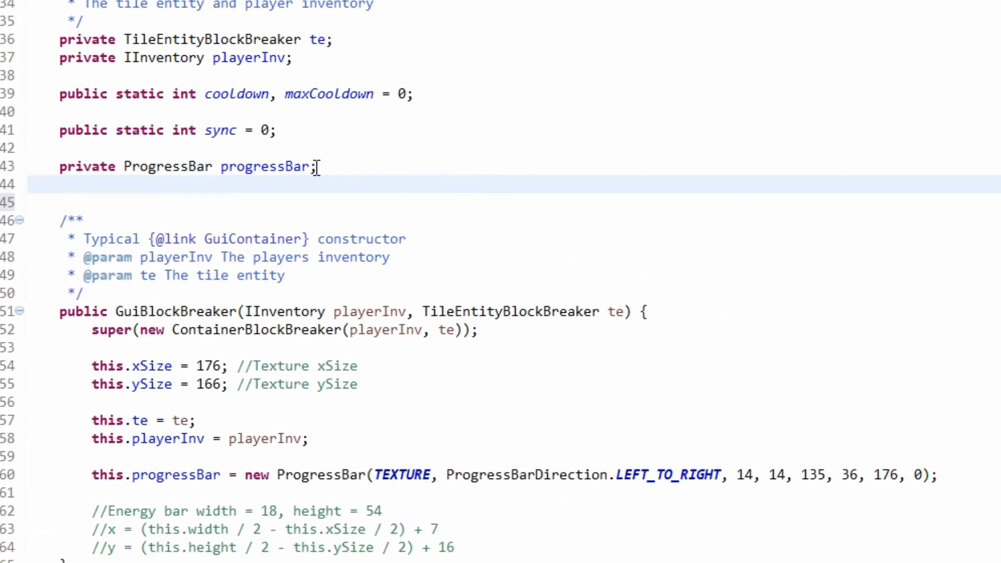
type("private Energy")
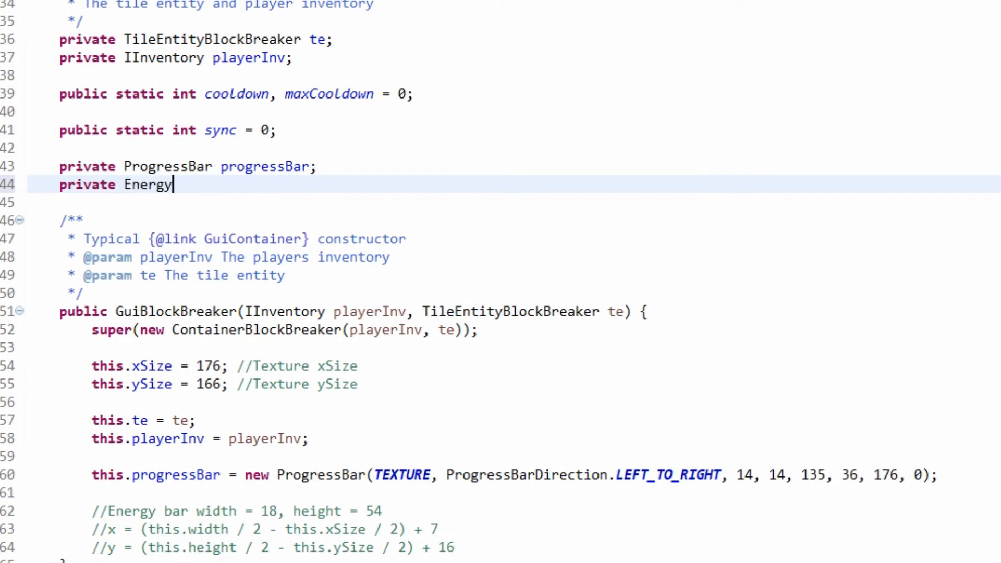
type("Bar energyBar")
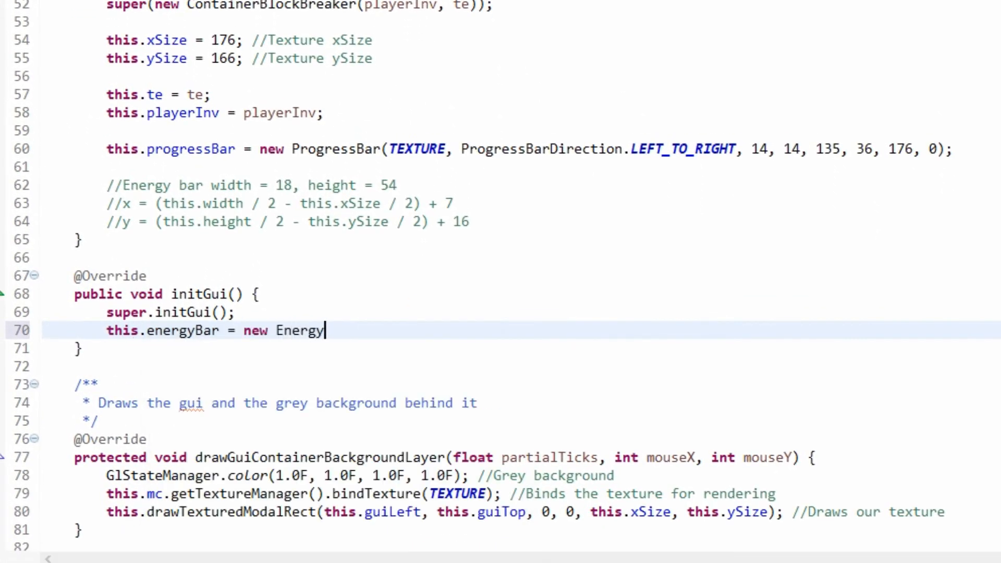
type("bar")
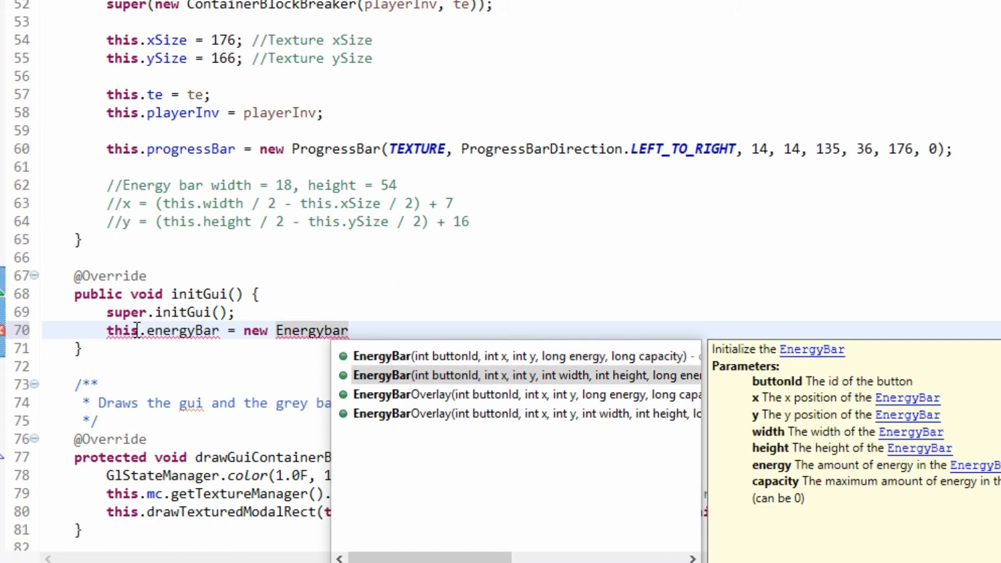
left_click(381, 375)
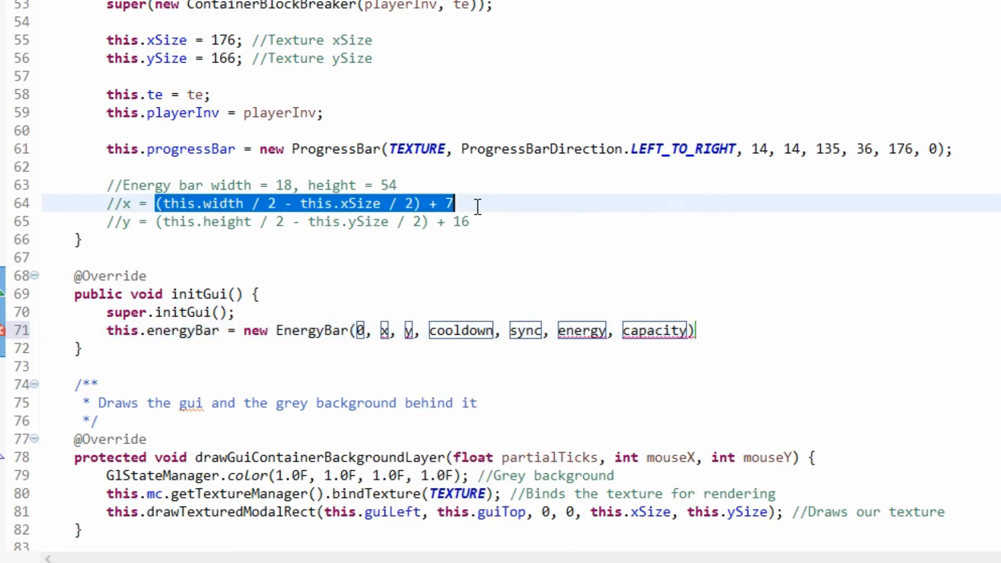
Step: Set x to (this.width / 2 - this.xSize / 2) + 7, the y formula, size 18 by 54 and 0
double_click(385, 330)
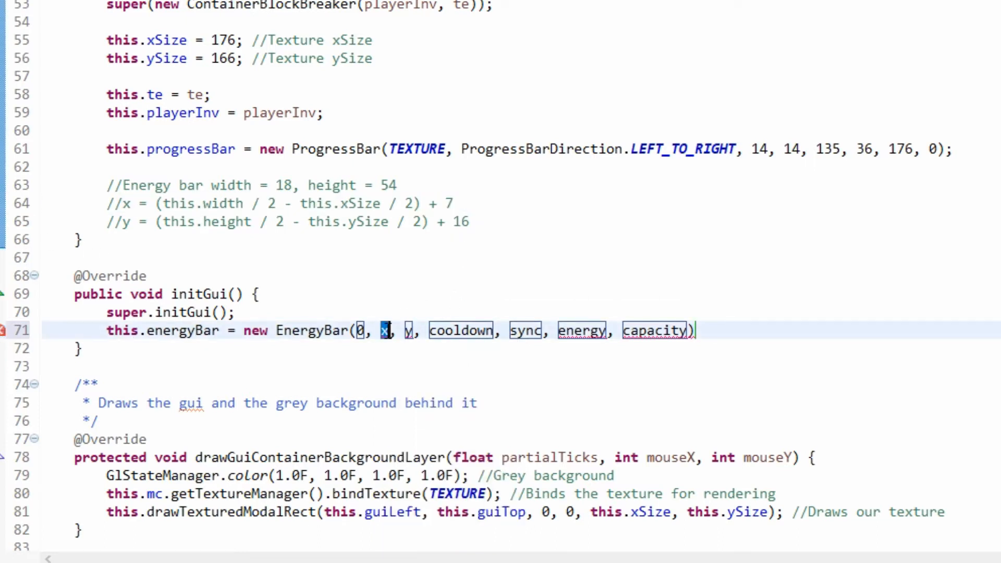
type("(this.width / 2 - this.xSize / 2) + 7")
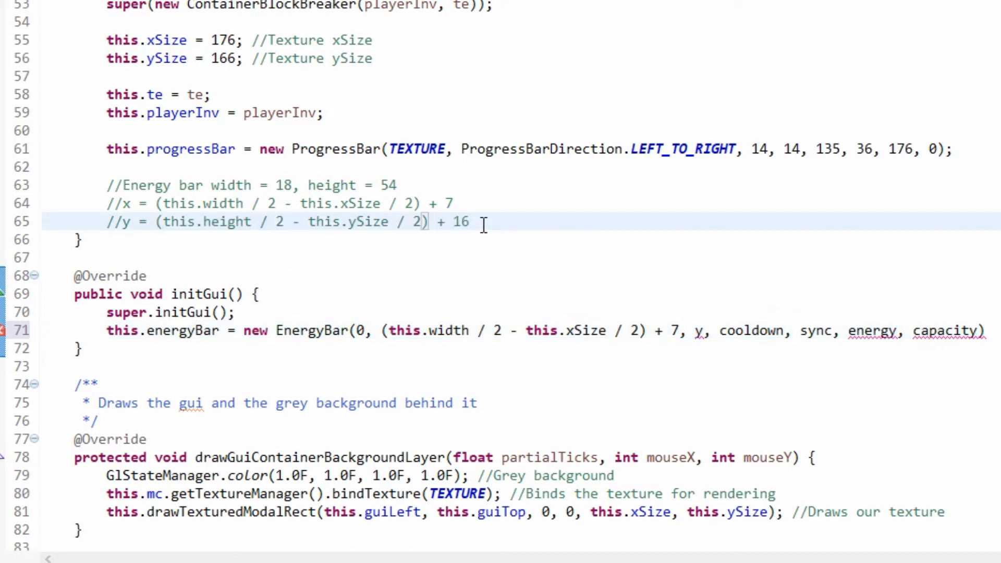
double_click(699, 330)
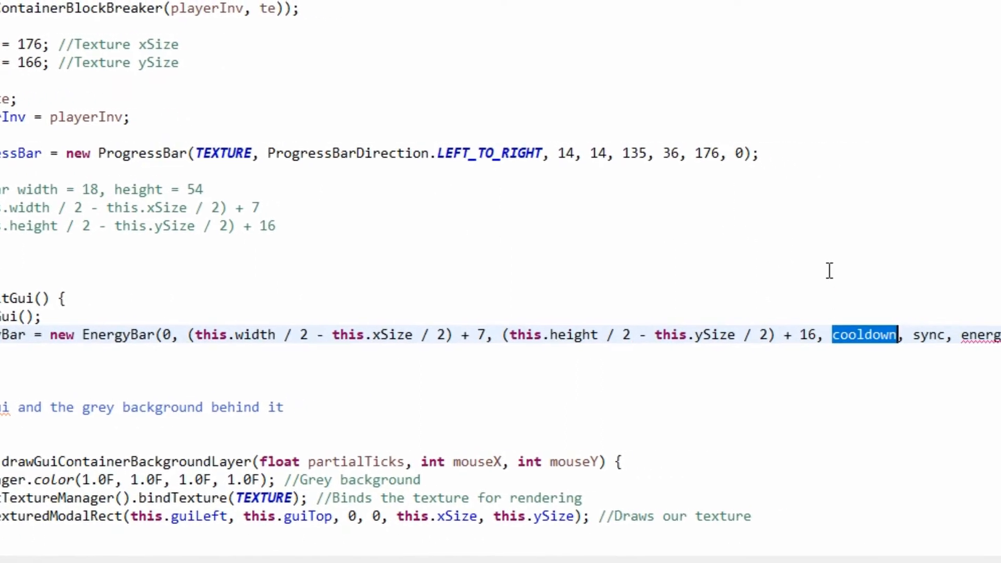
scroll("left", 3)
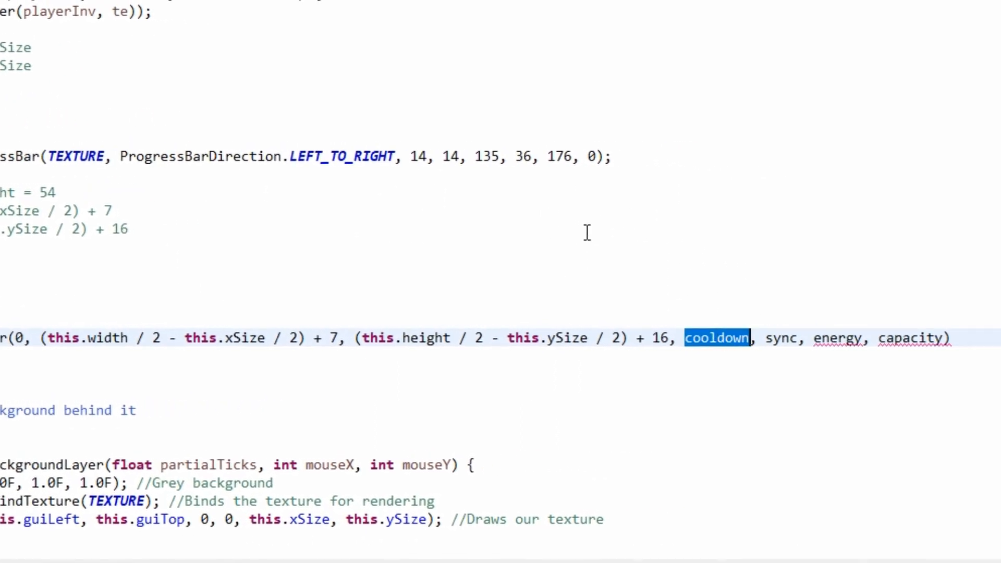
mouse_move(699, 273)
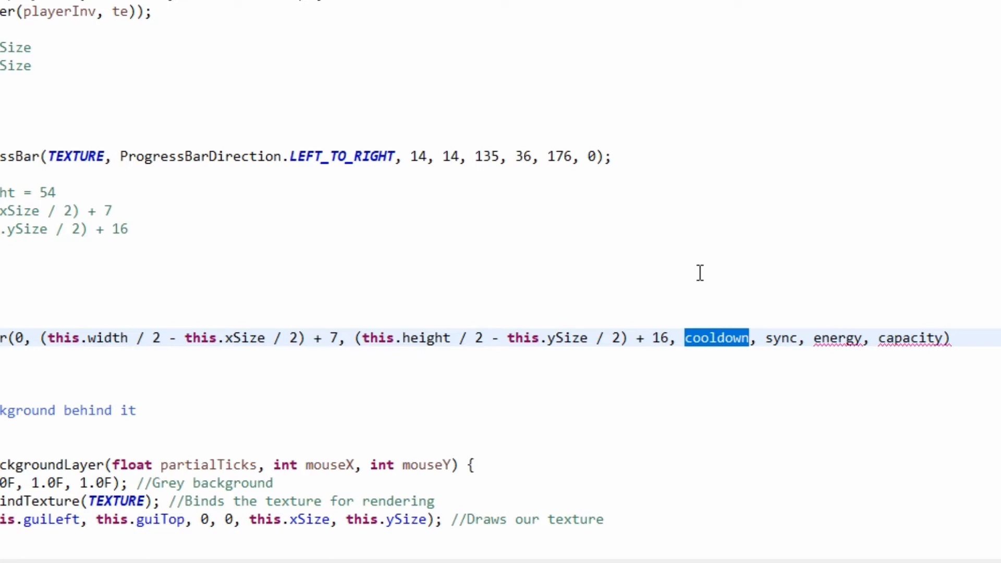
type("18")
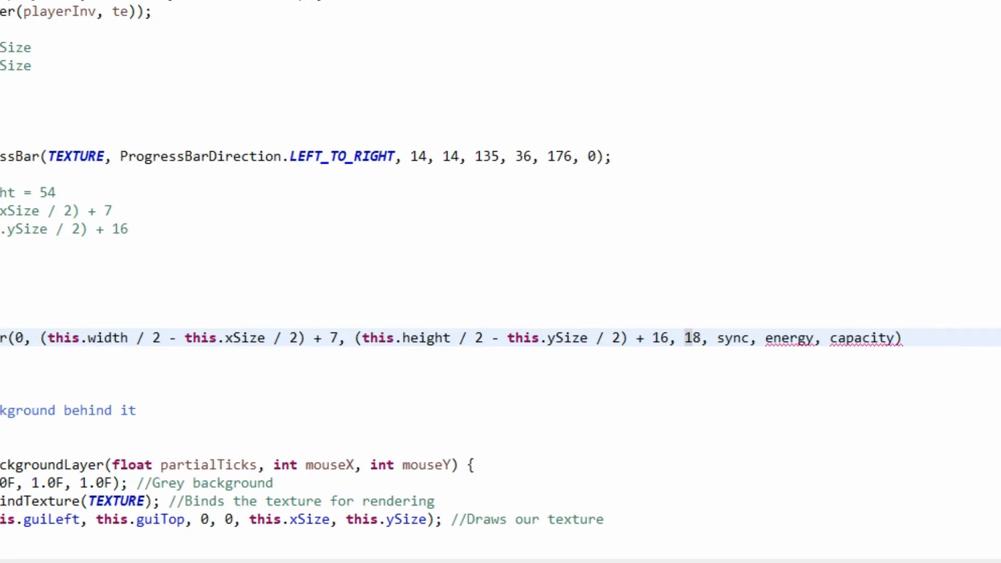
type("54")
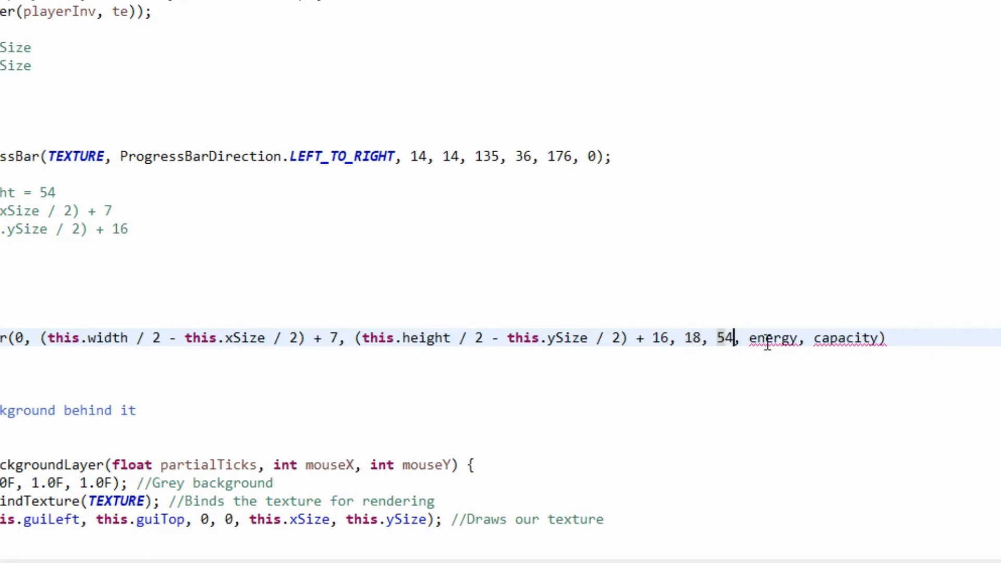
type("0")
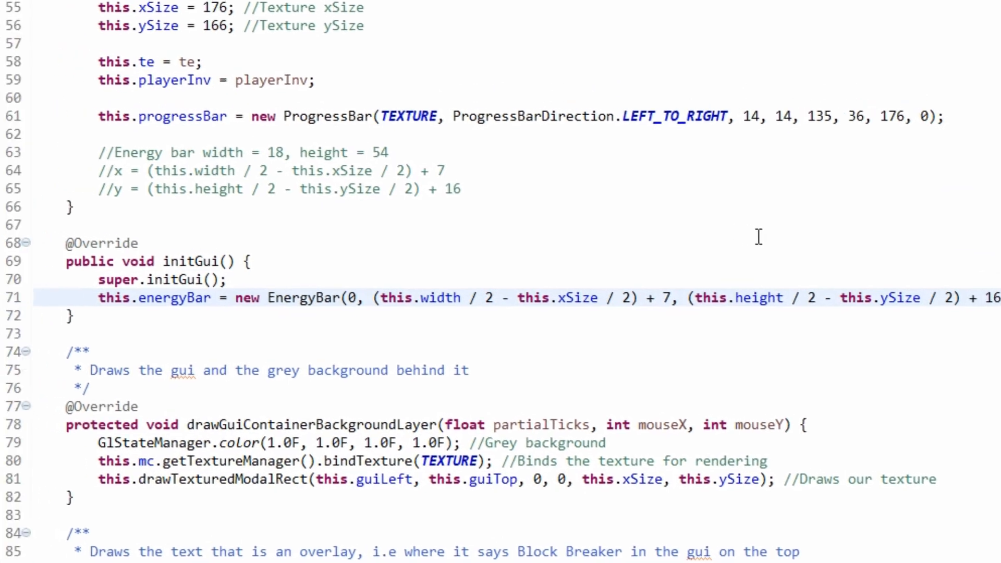
Step: Register the bar with this.buttonList.add(energyBar)
type("this.buttonList")
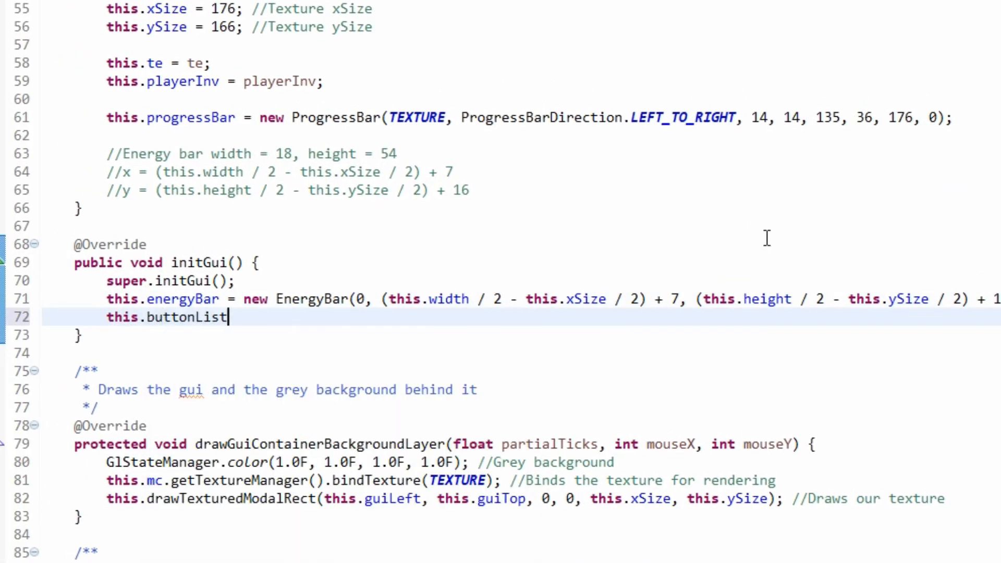
type(".add(energyBar);")
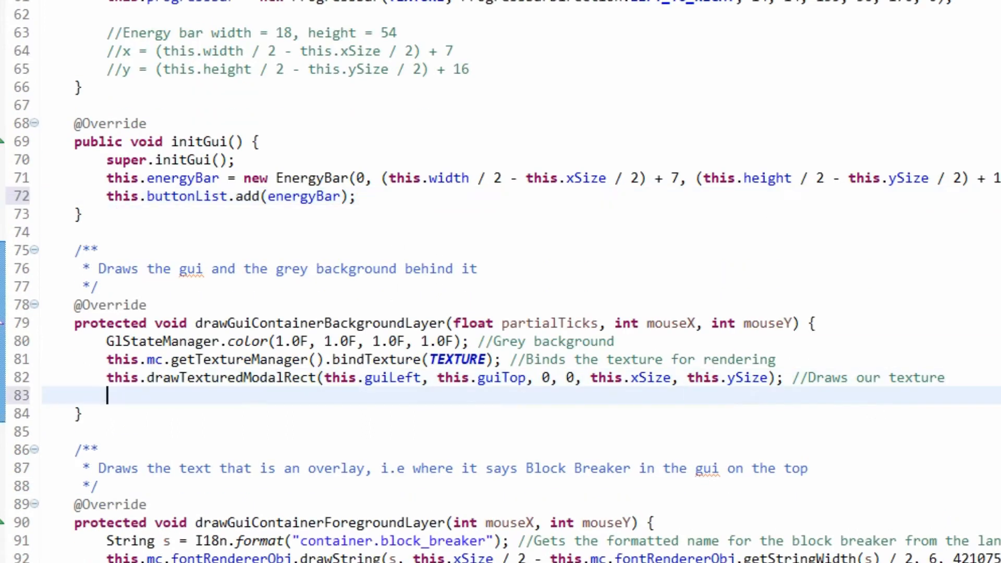
Step: Write this.energyBar.syncData(this.te.getPos(), EnumFacing.NORTH); and cut it from the background draw method
type("this.e")
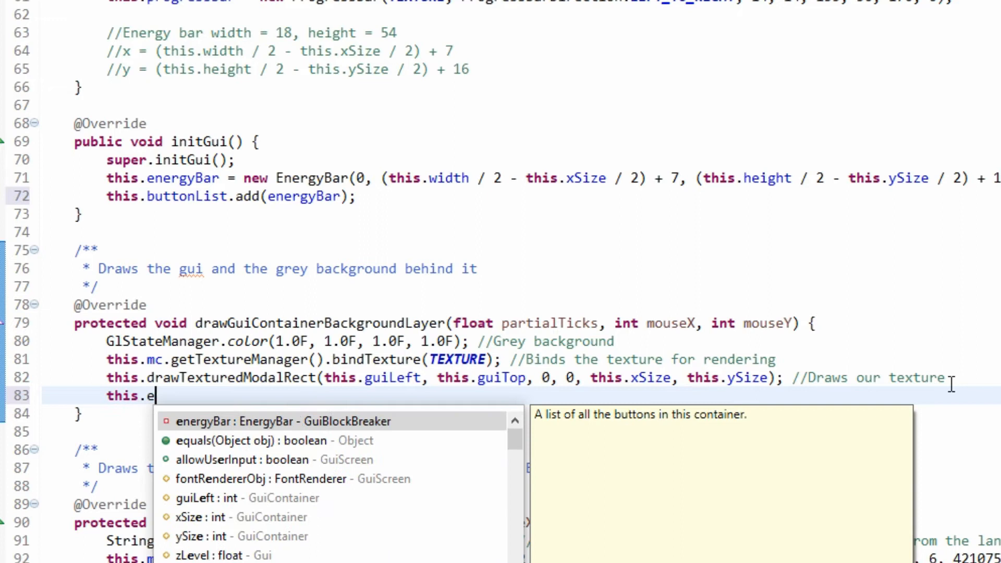
type("nergyBar.syncData(pos, side);")
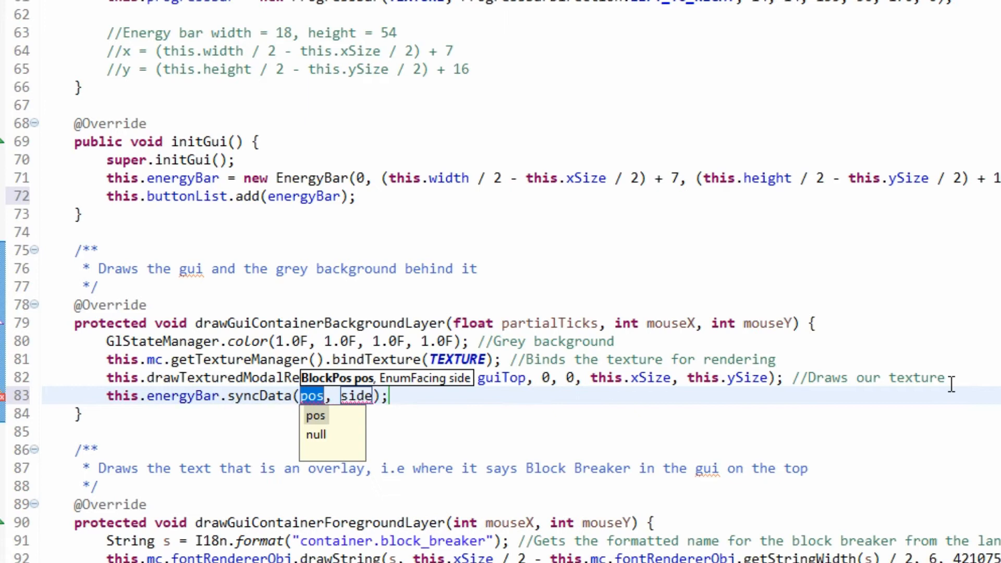
type("this.te.getPos()")
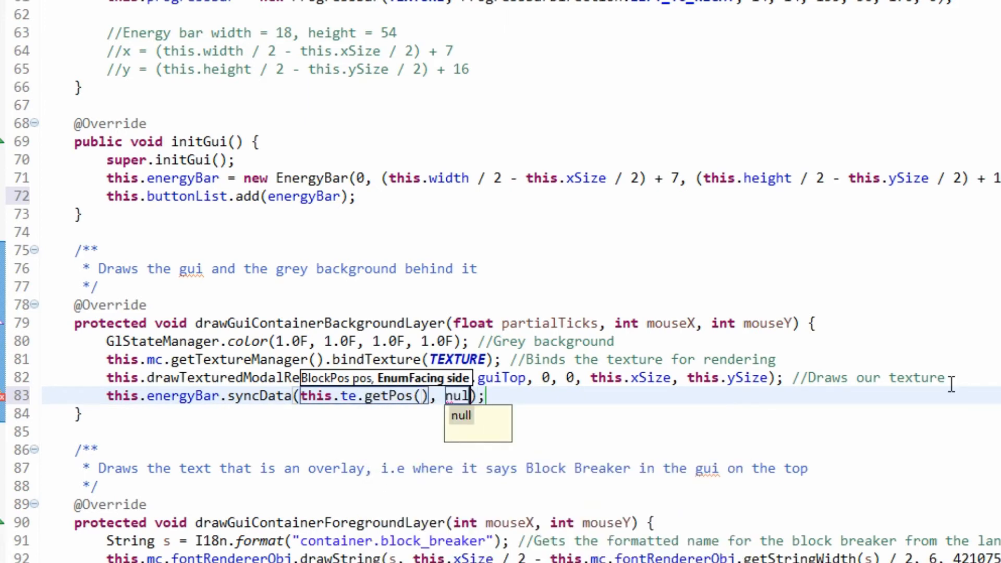
type("Energy")
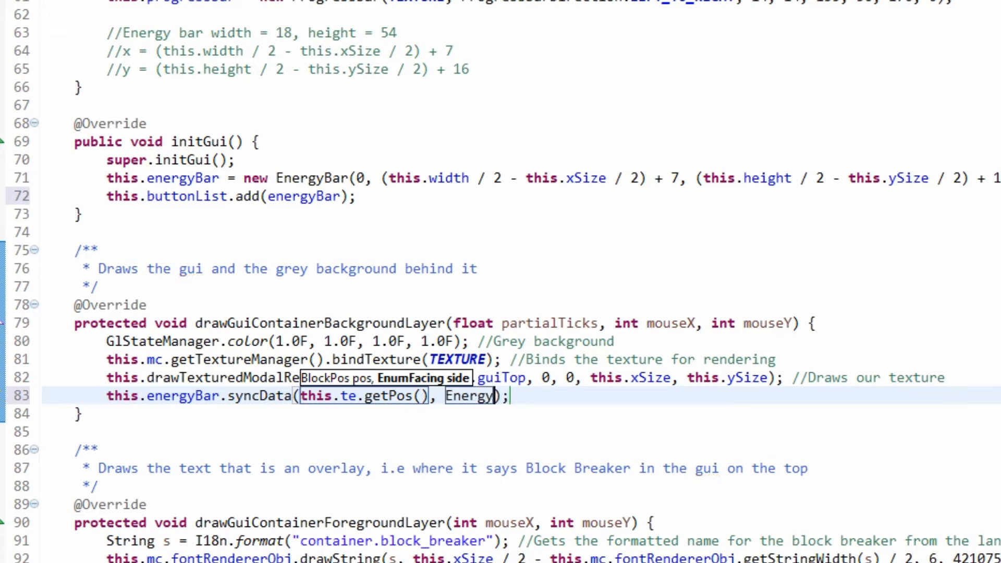
type("EnumFacing.NORTH")
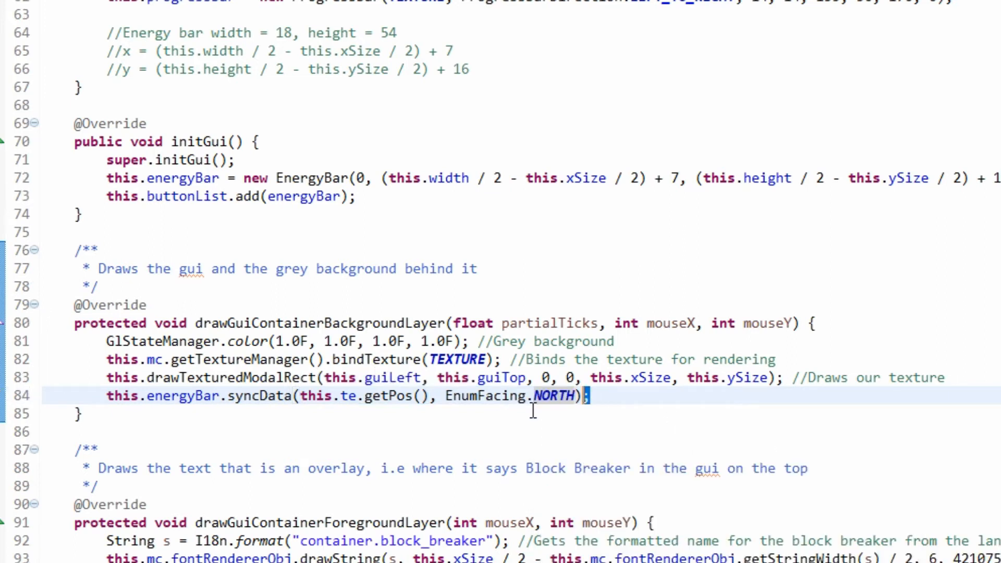
key("Ctrl+x")
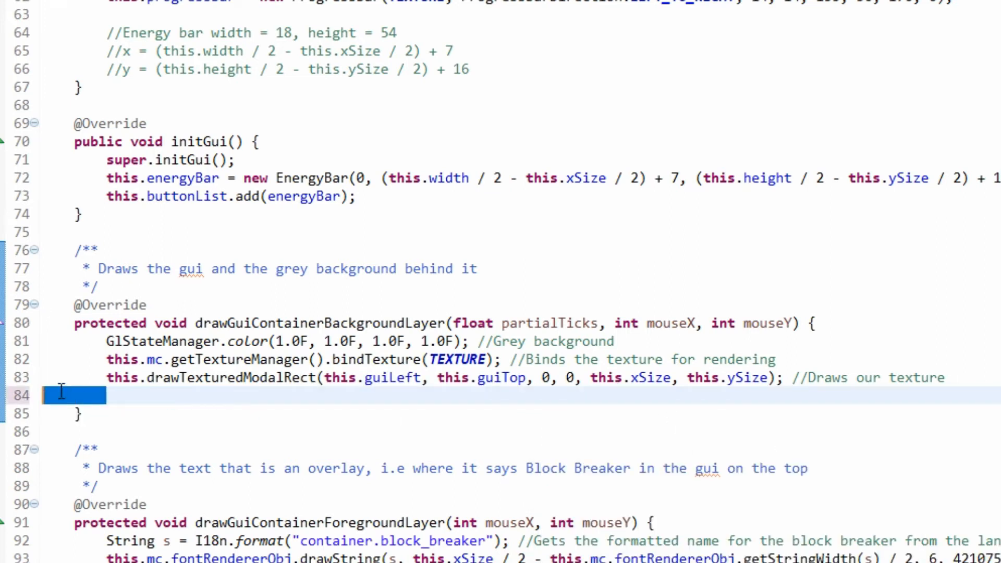
Step: Place the energyBar.syncData call inside if(sync == 0) in drawGuiContainerForegroundLayer and remove the old sizing comments
scroll("down", 3)
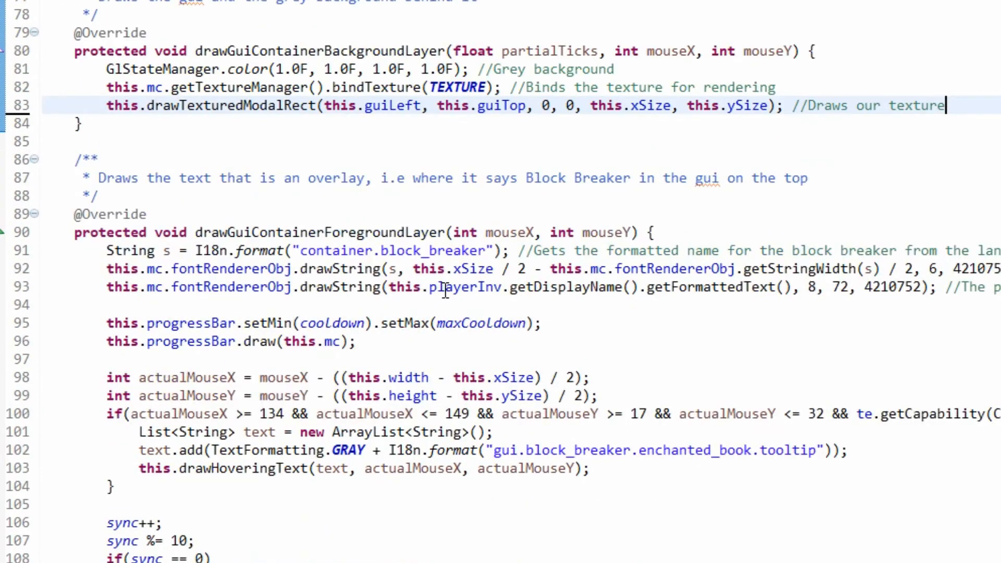
scroll("down", 3)
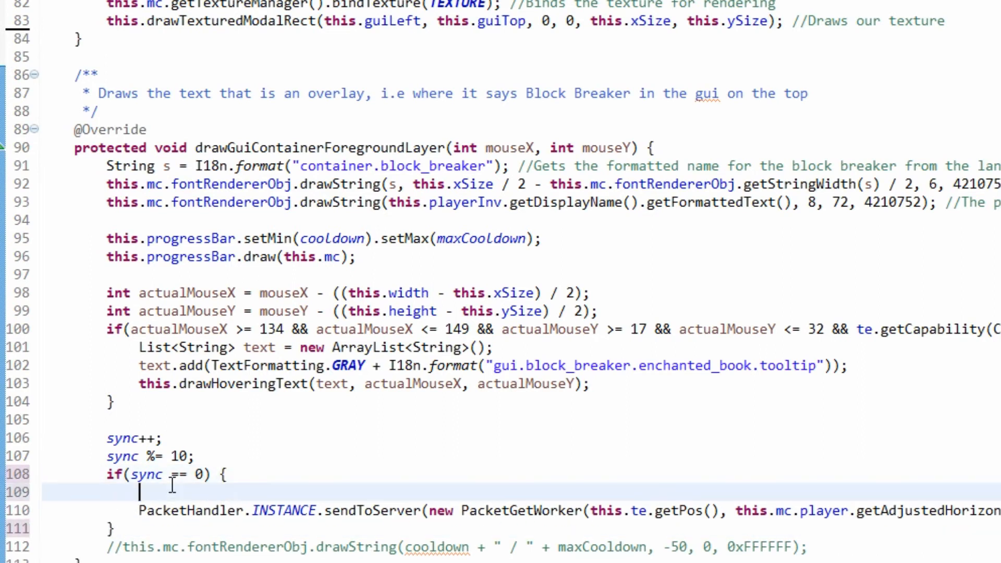
type("this.energyBar.syncData(this.te.getPos(), EnumFacing.NORTH);")
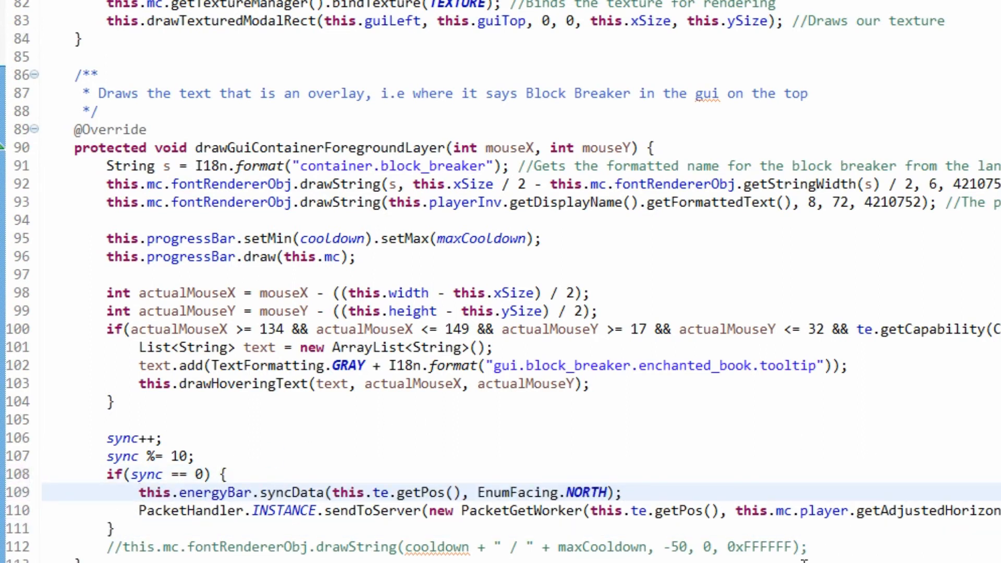
scroll("right", 3)
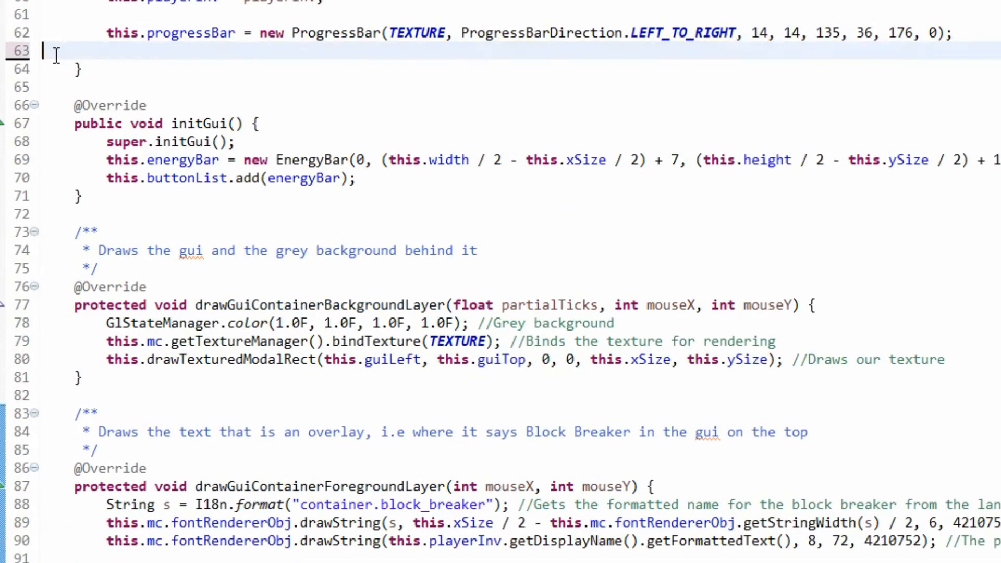
scroll("down", 3)
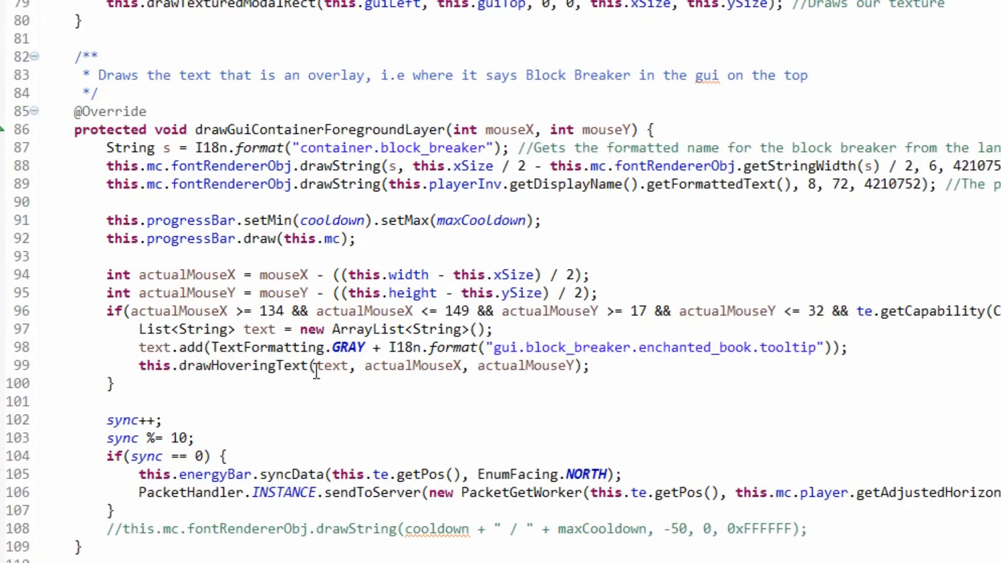
left_click(114, 382)
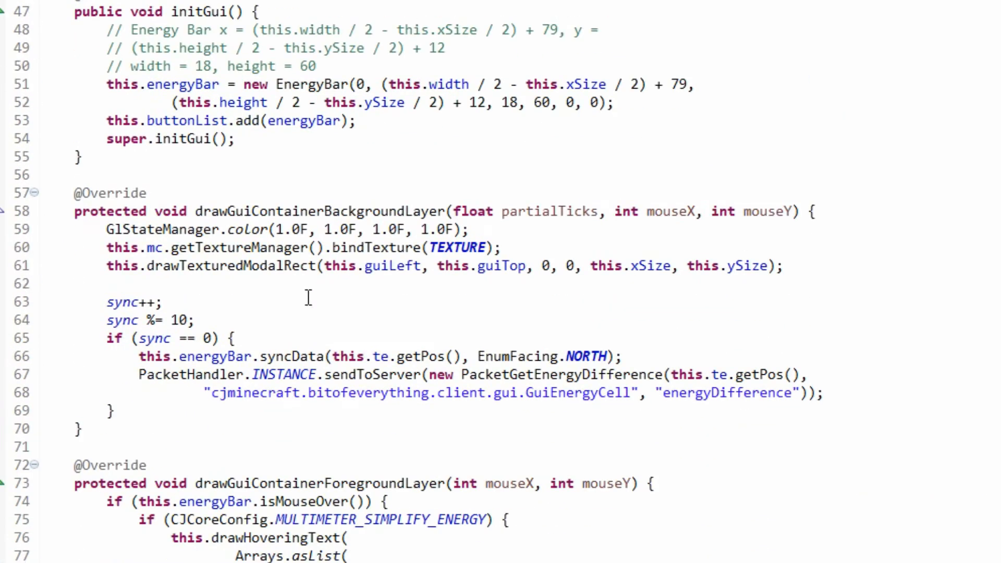
Step: Delete the energyDifference ternary lines from the simplified drawHoveringText call, keeping stored energy and capacity
scroll("down", 3)
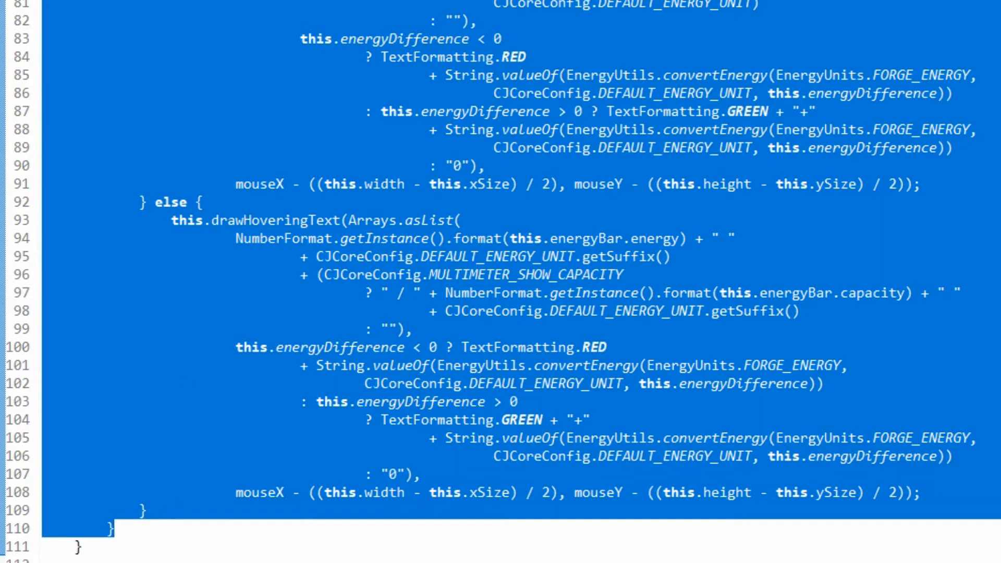
scroll("down", 3)
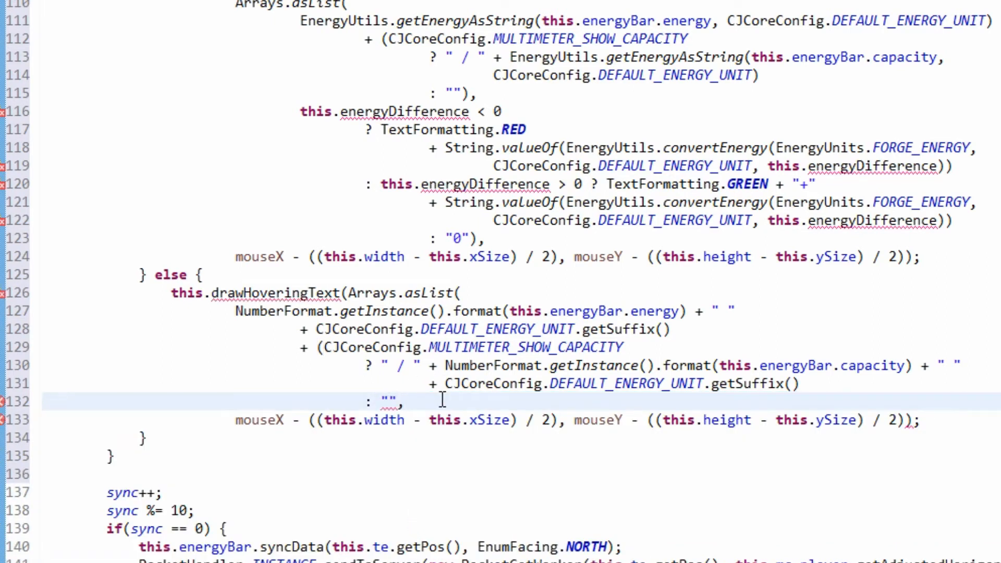
type("))")
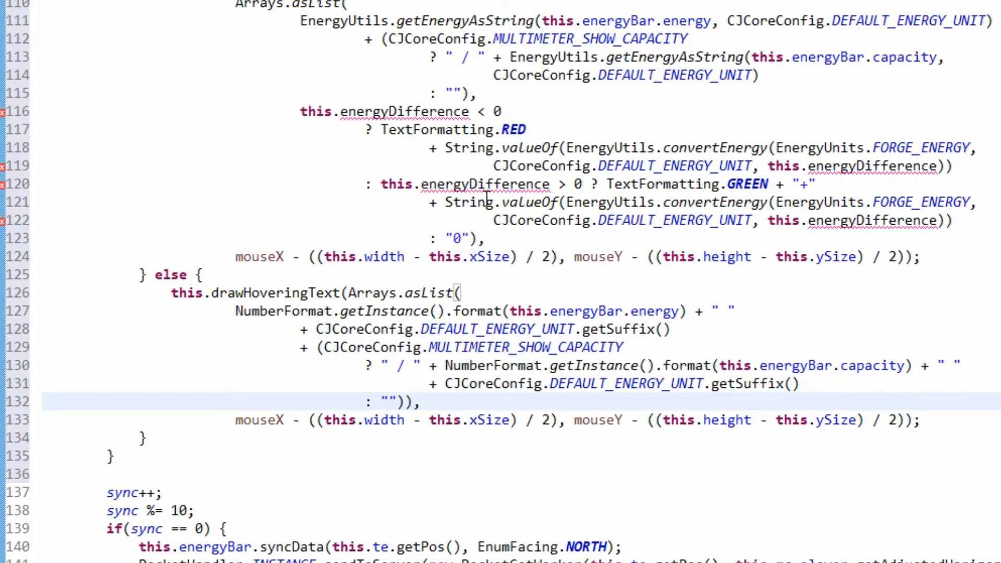
left_click(471, 239)
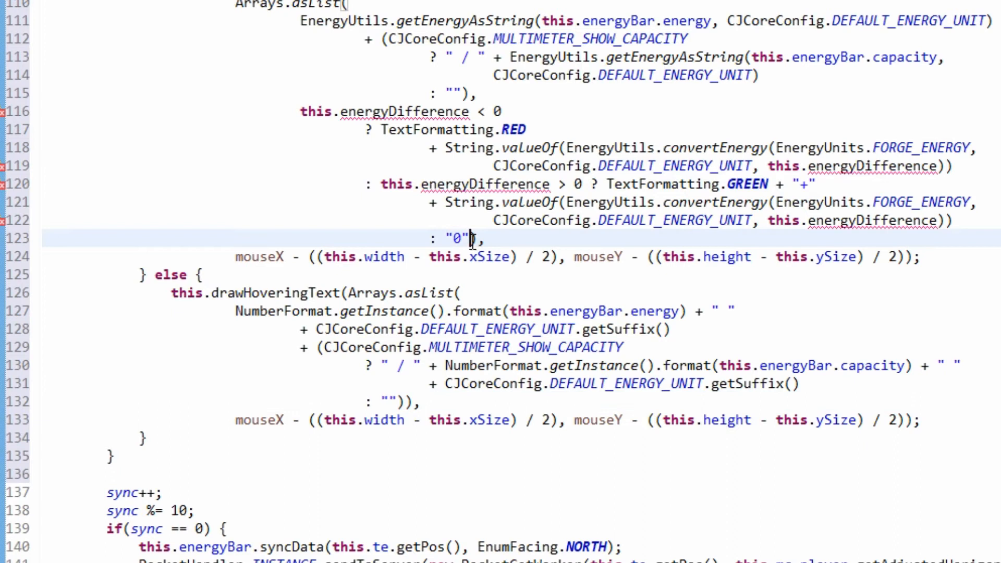
left_click_drag(469, 94, 469, 238)
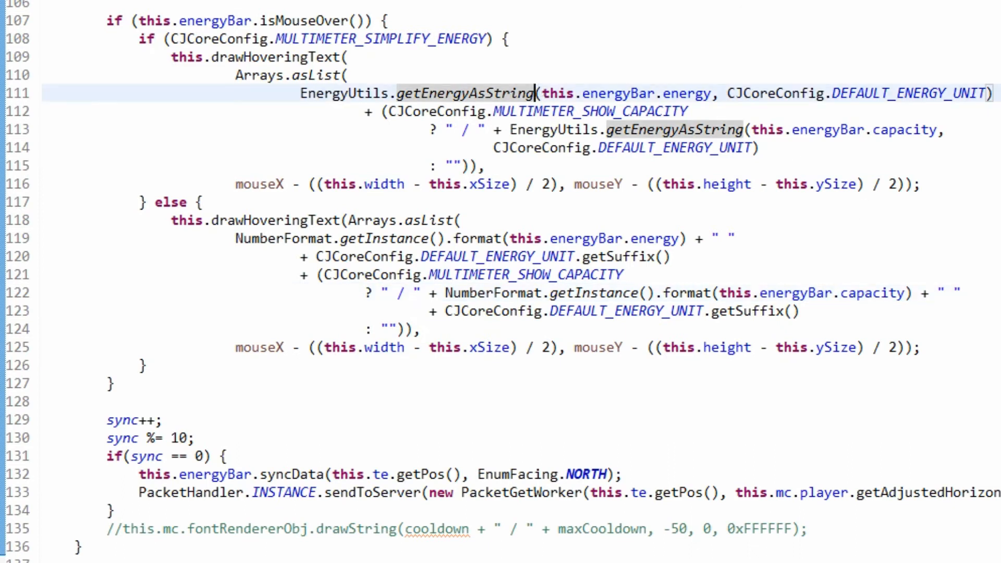
scroll("up", 3)
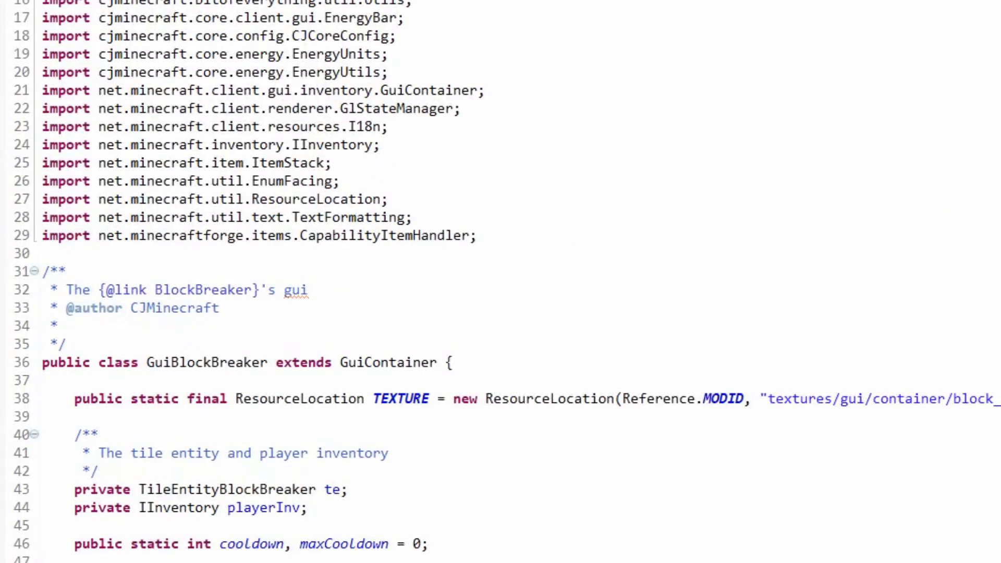
Step: Launch the Minecraft client from Eclipse and choose Singleplayer on the title screen
scroll("down", 3)
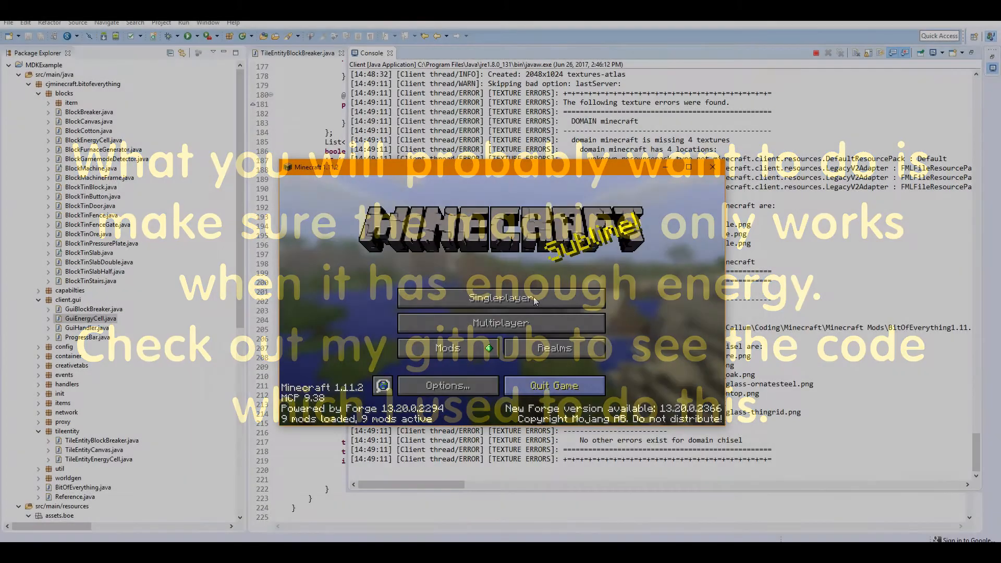
left_click(499, 297)
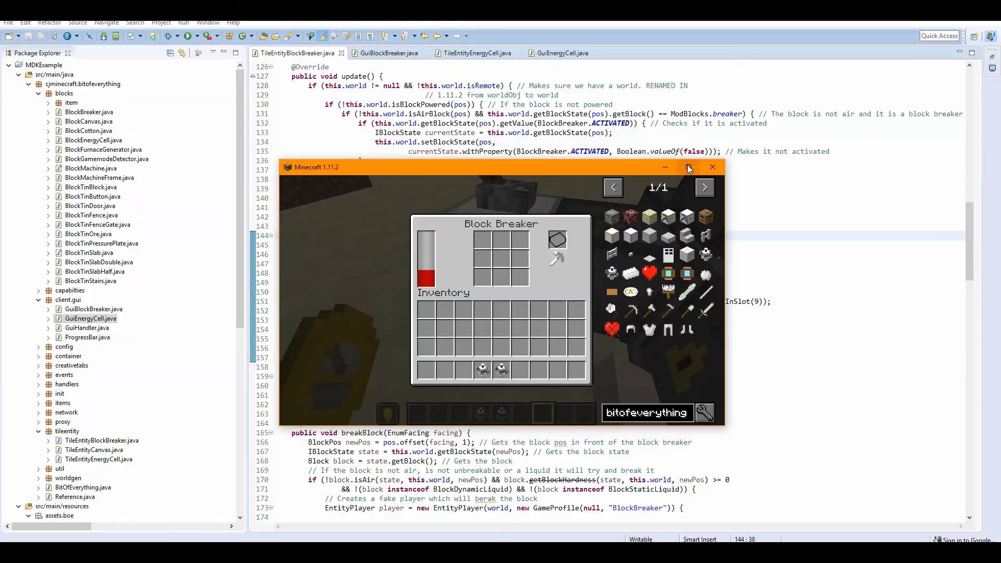
Step: Maximize the Minecraft window after viewing the Block Breaker's nearly empty energy bar
left_click(687, 166)
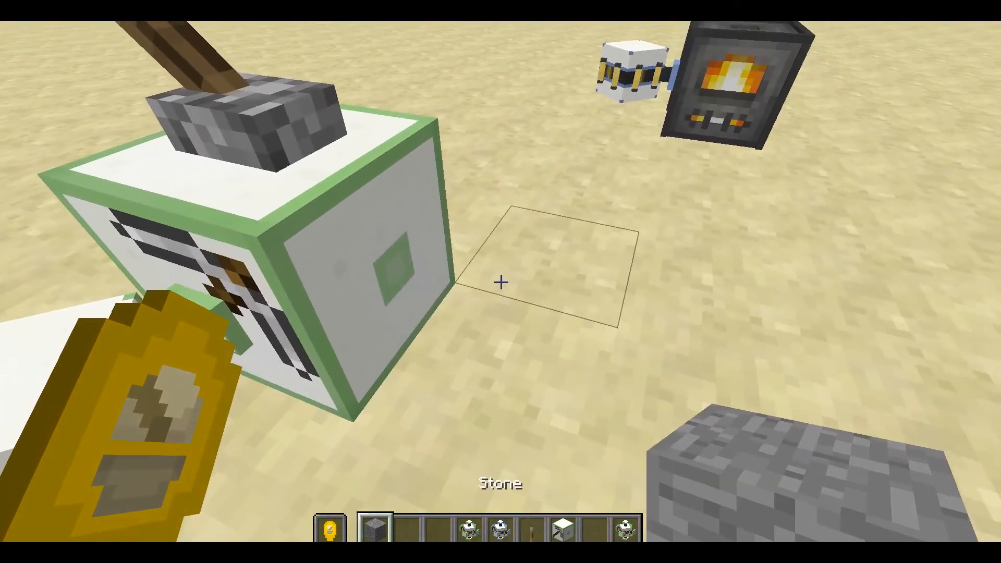
Step: Gather lava, water, redstone and a button from the Miscellaneous and Redstone creative tabs
key("e")
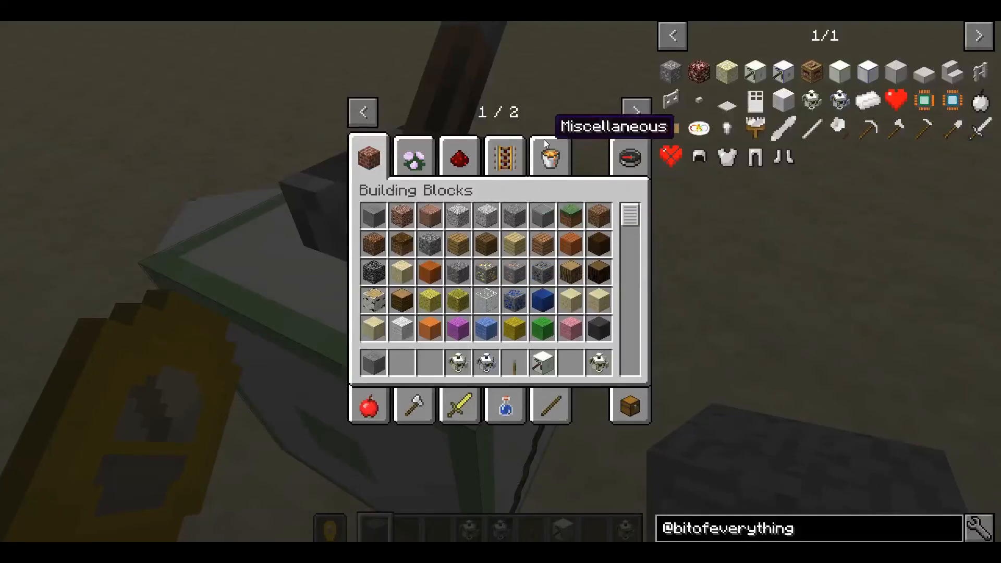
left_click(548, 156)
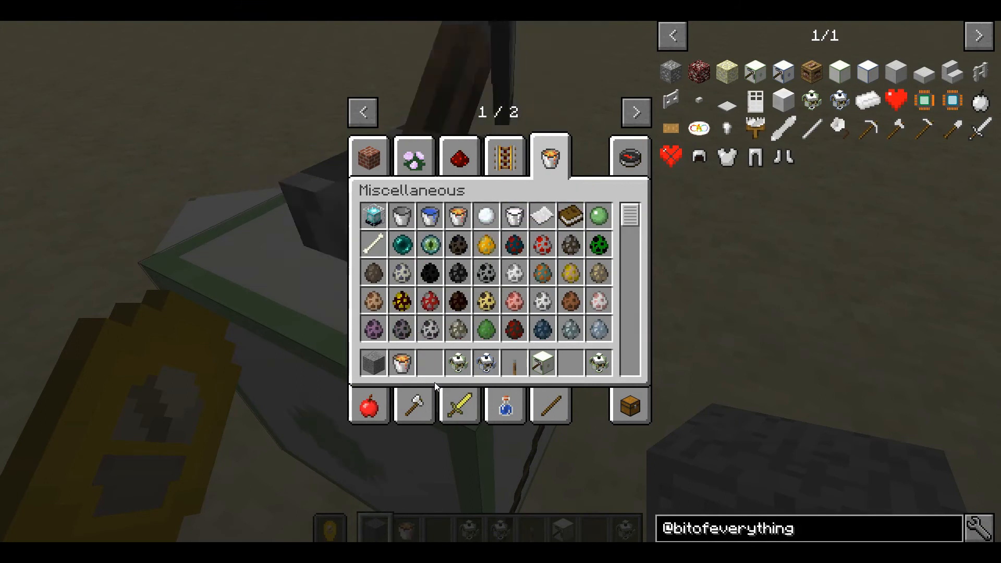
left_click(458, 156)
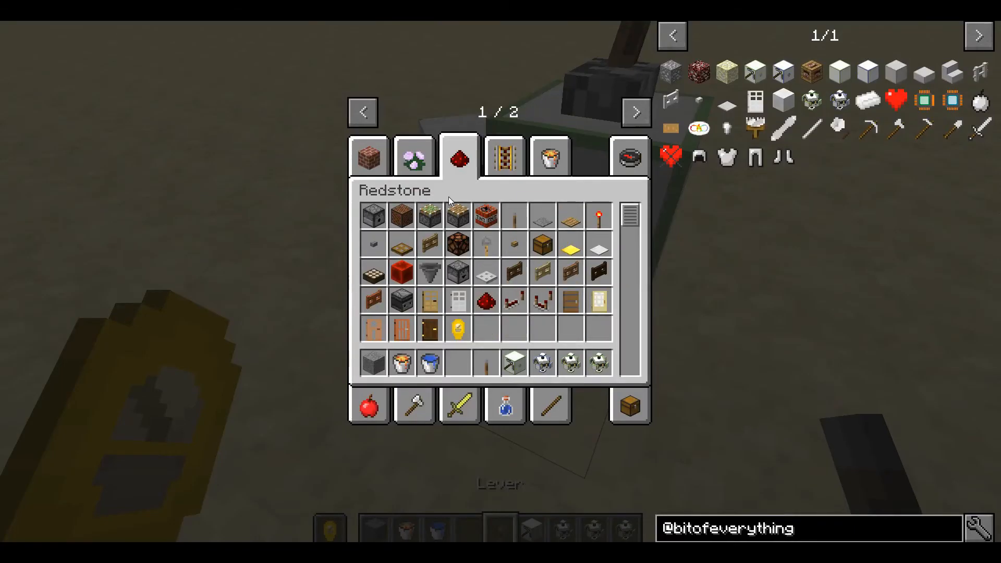
key("Escape")
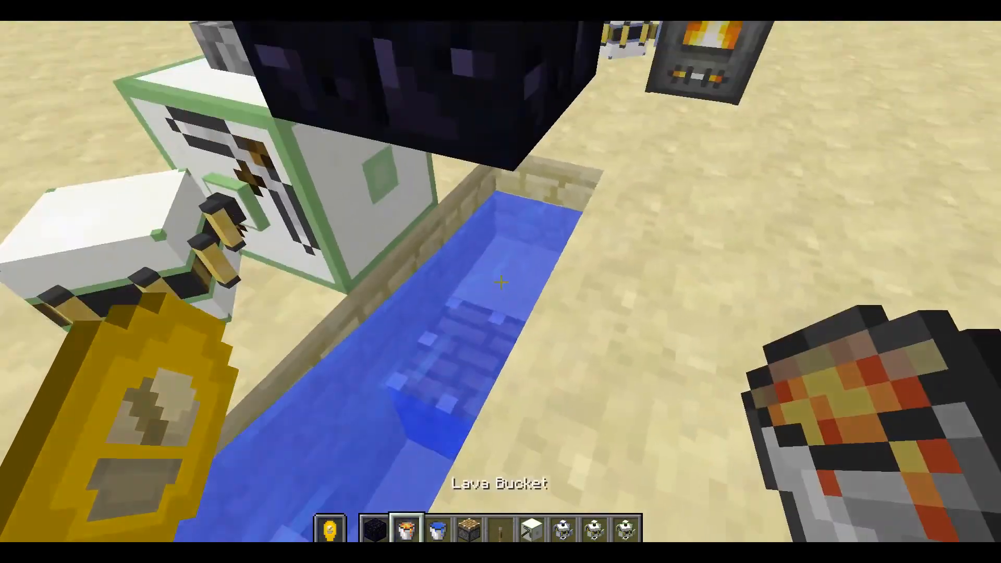
key("e")
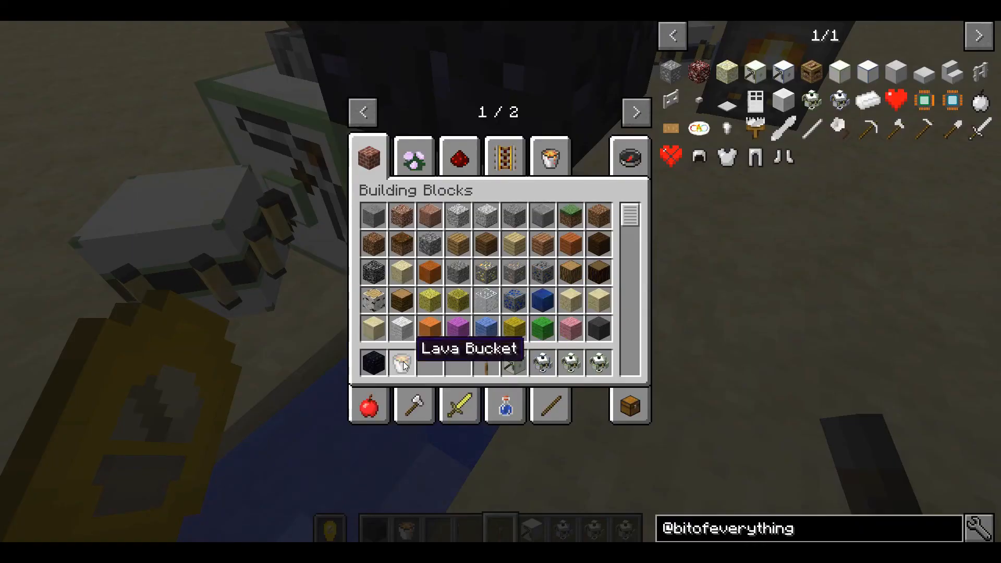
Step: Arrange the lava bucket and button in the hotbar and place them to build the sandstone-walled cobblestone generator
left_click(628, 156)
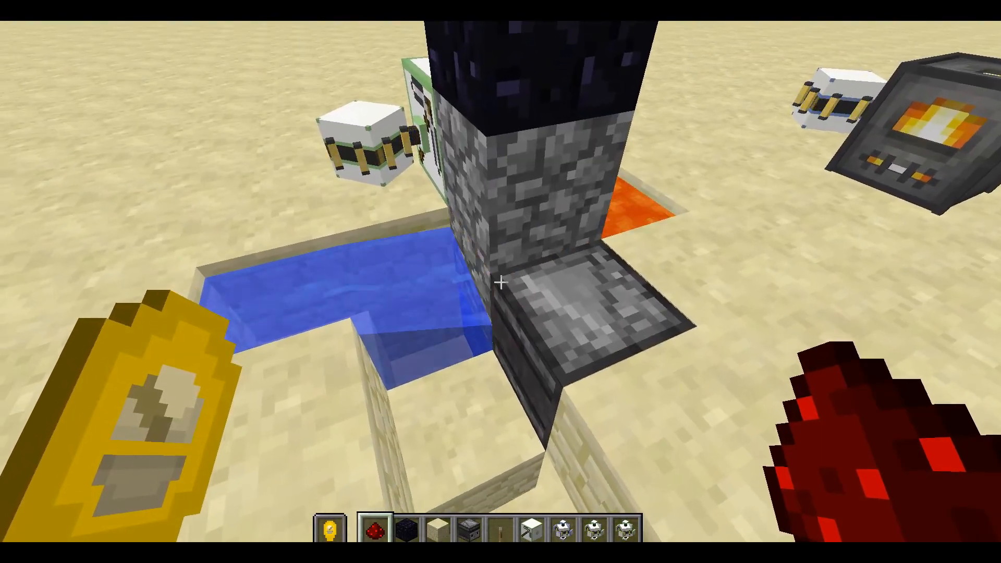
key("e")
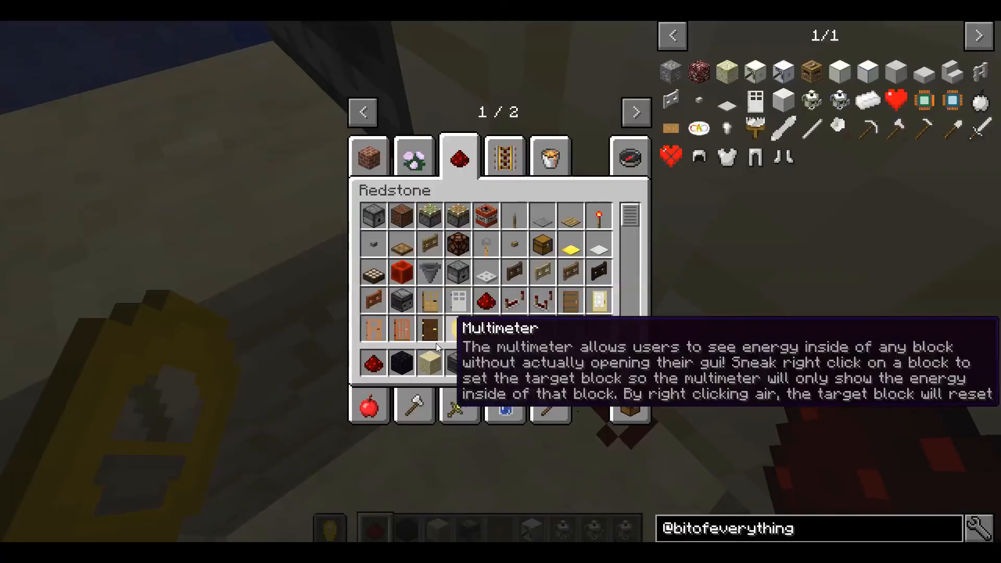
key("Escape")
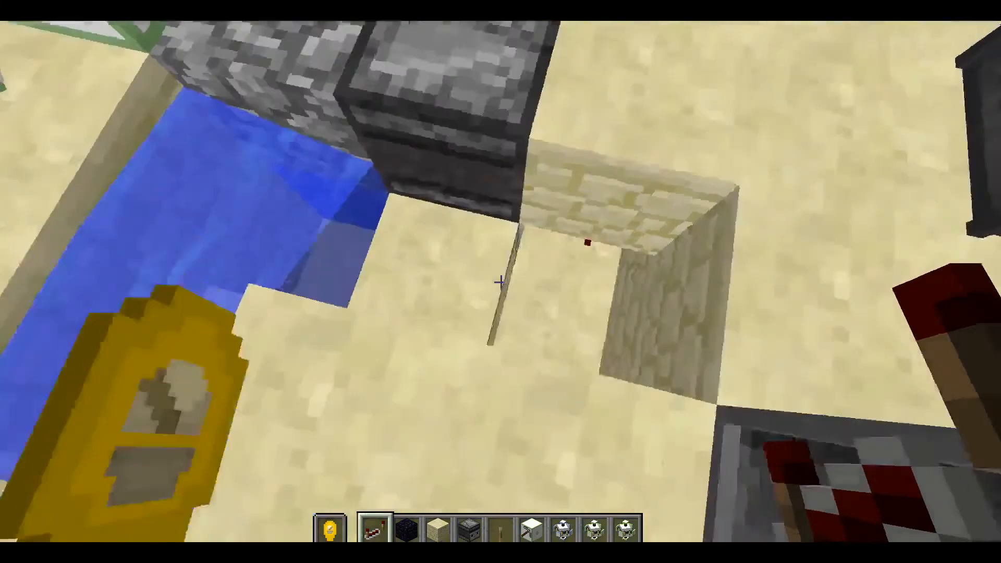
key("e")
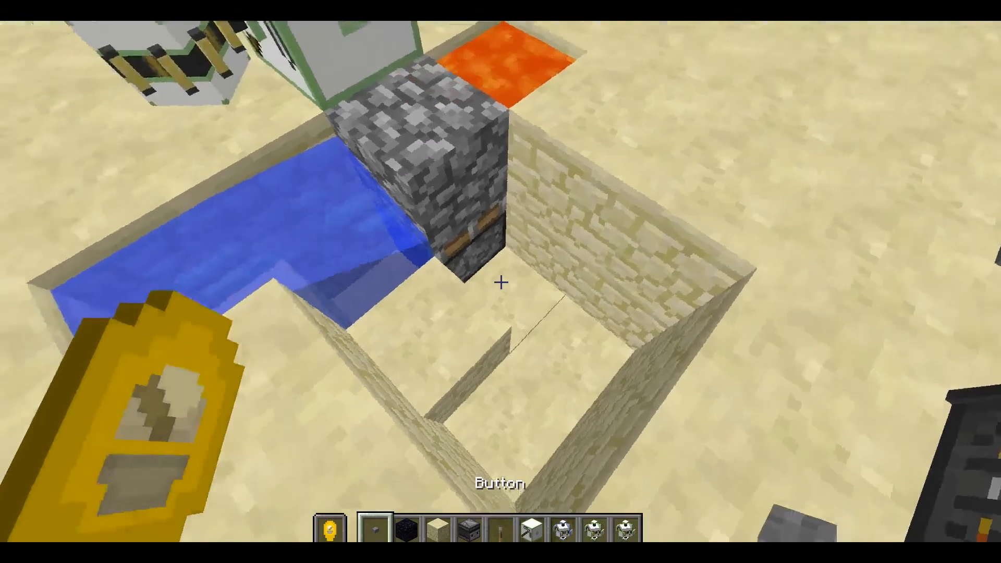
mouse_move(500, 279)
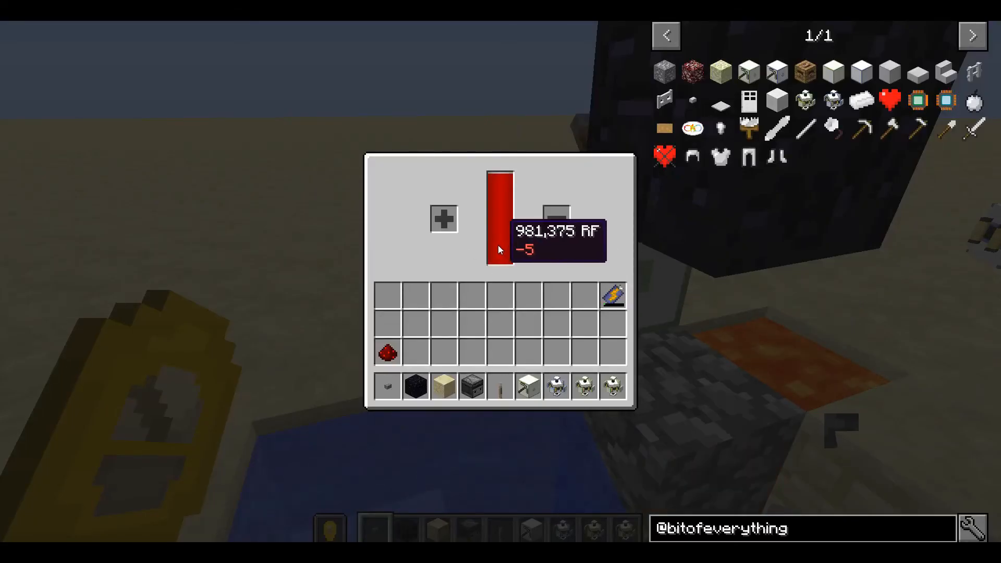
Step: Check the energy cell's bar tooltip and the Block Breaker GUI for mined cobblestone
key("Escape")
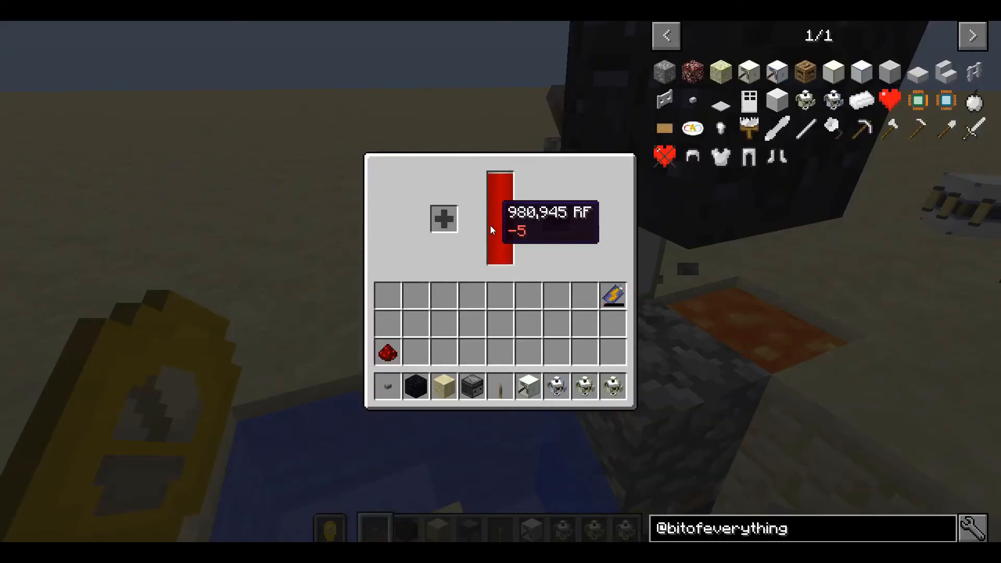
key("Escape")
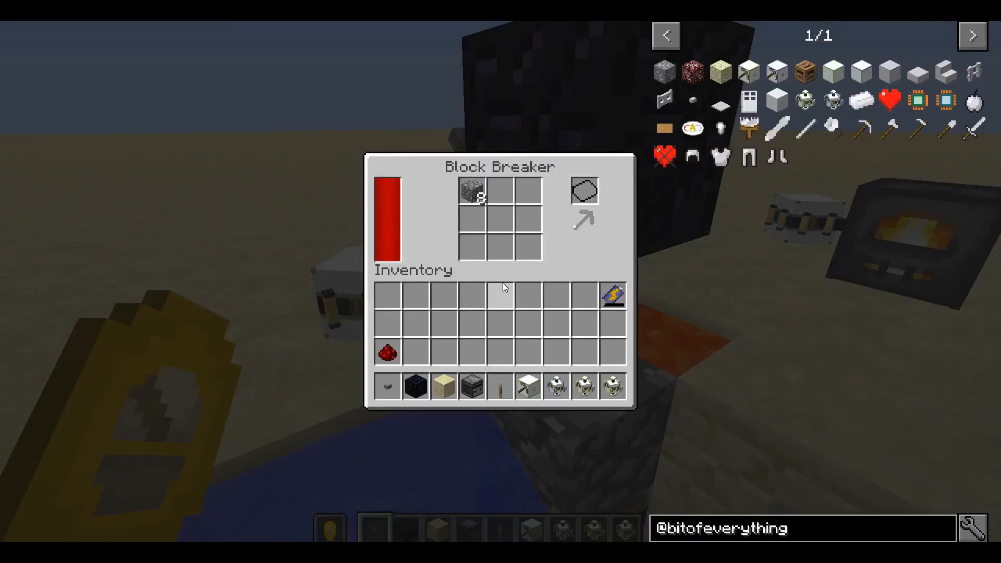
key("Escape")
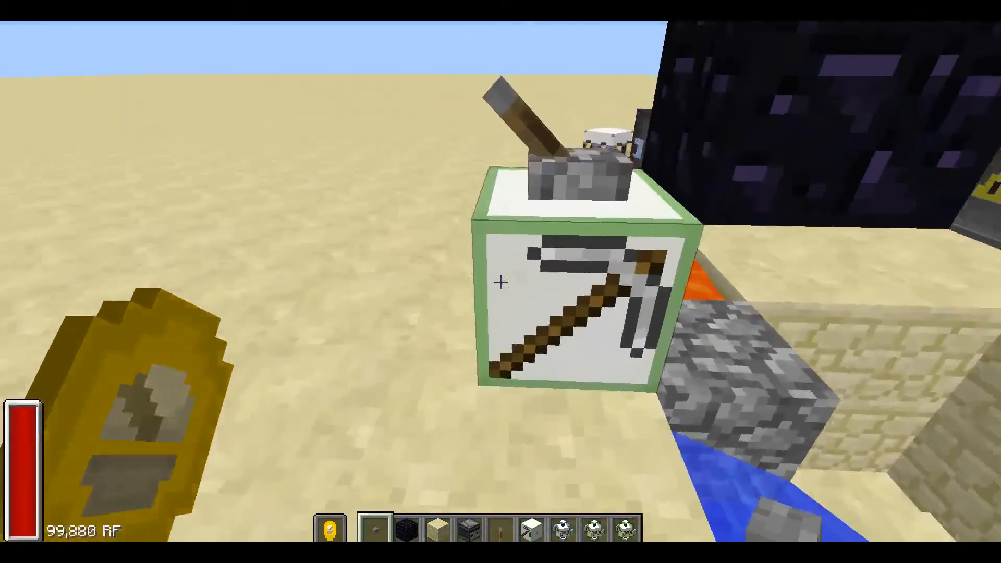
key("e")
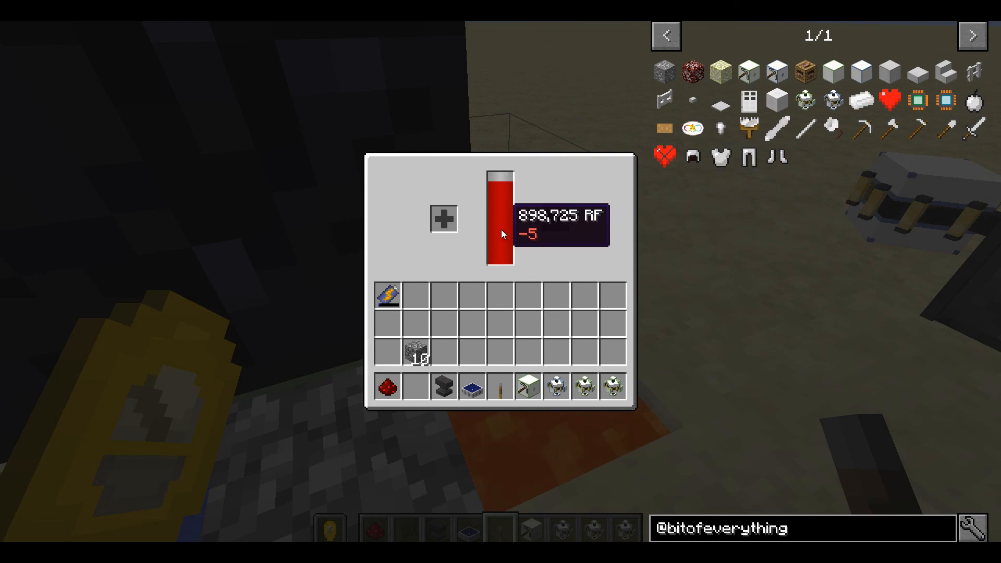
Step: Re-read the energy cell's stored RF and the Block Breaker screen to confirm energy drains while mining
key("Escape")
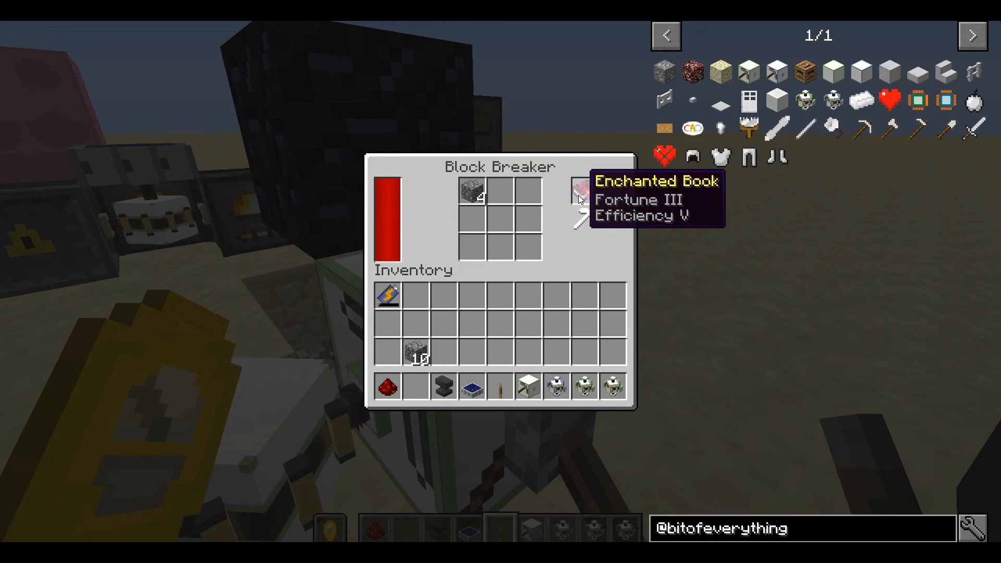
key("Escape")
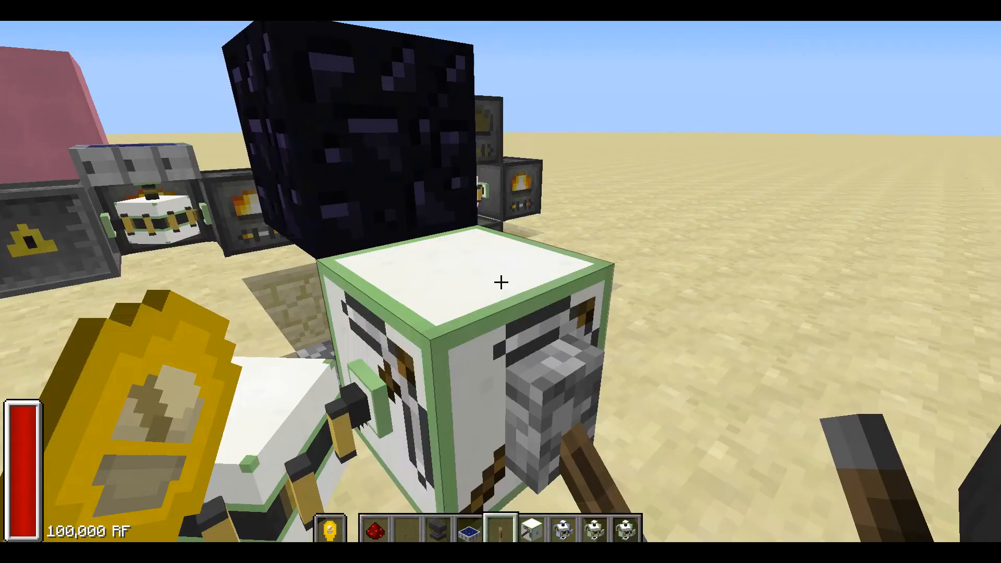
right_click(501, 282)
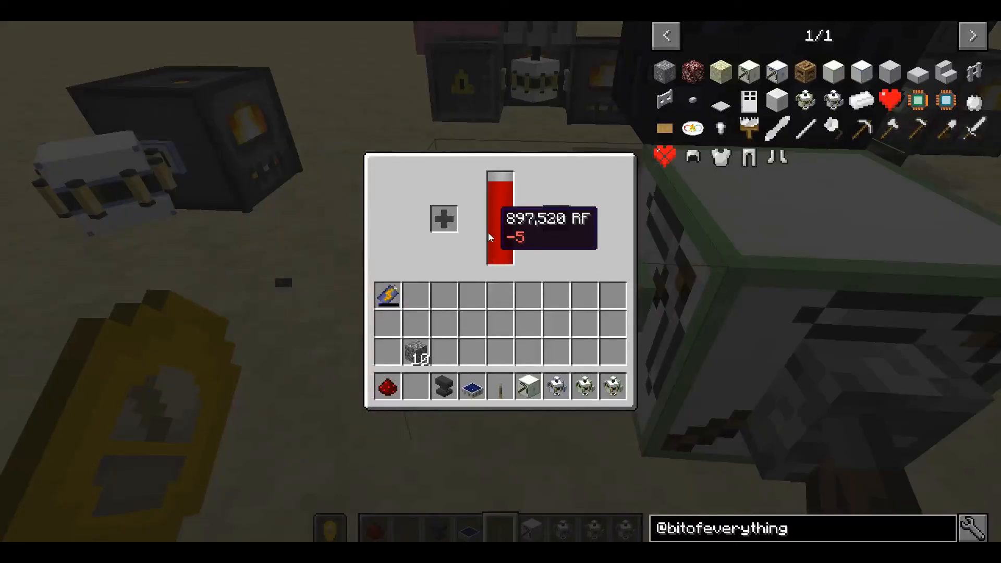
key("Escape")
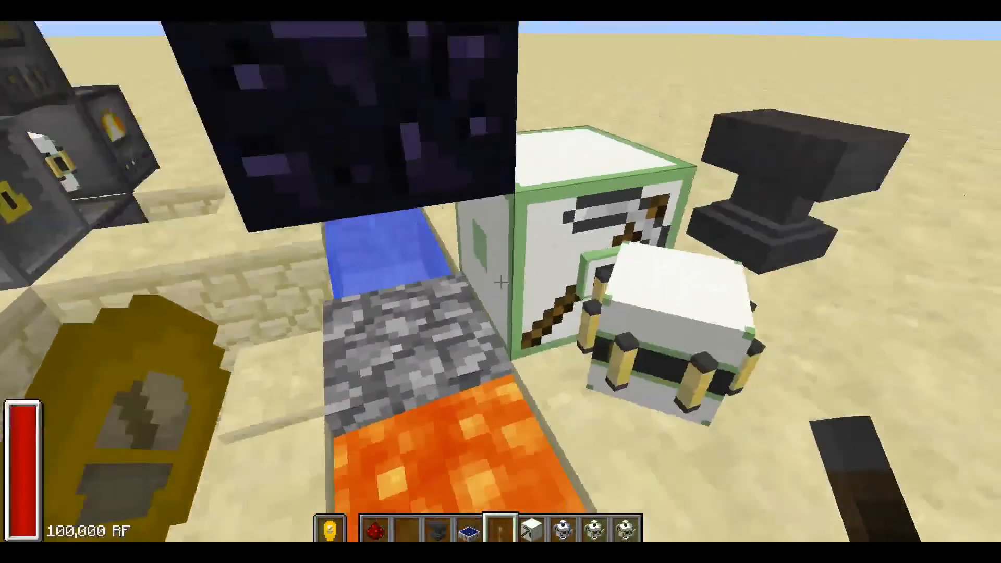
mouse_move(500, 281)
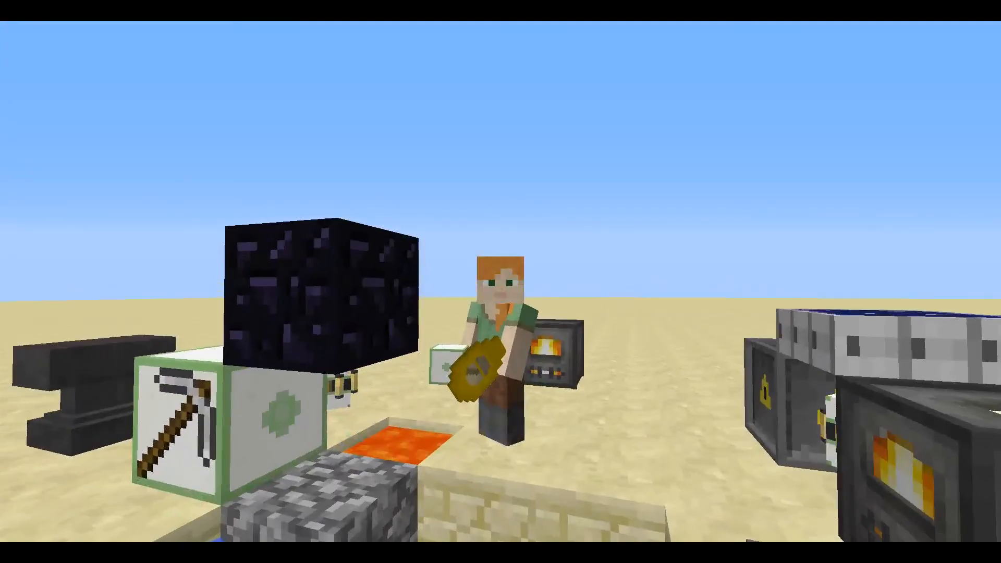